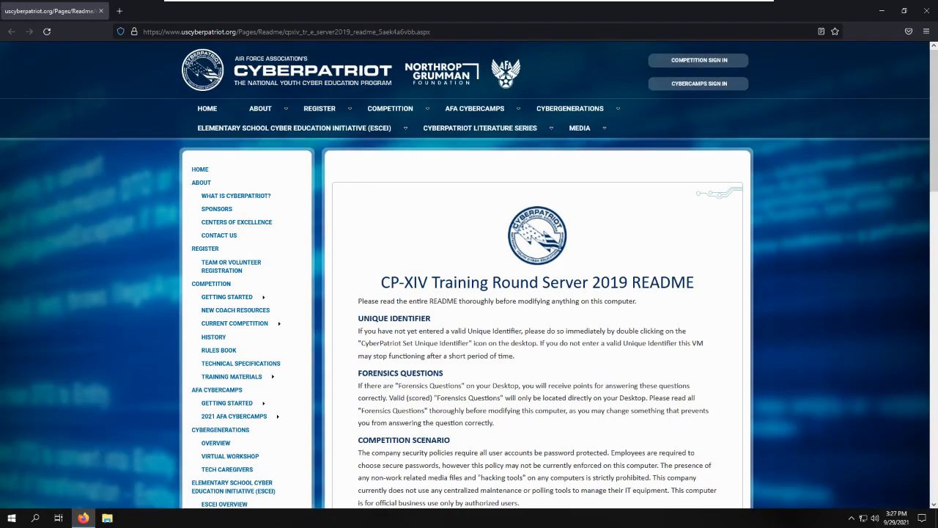
Step: Read the README scenario, highlighting that no maintenance or polling tools are used
scroll(down, 3)
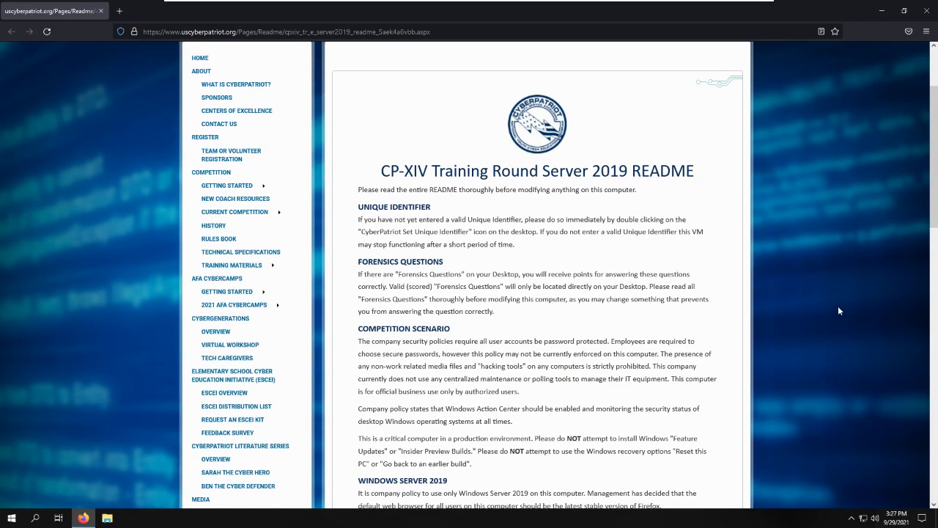
scroll(down, 3)
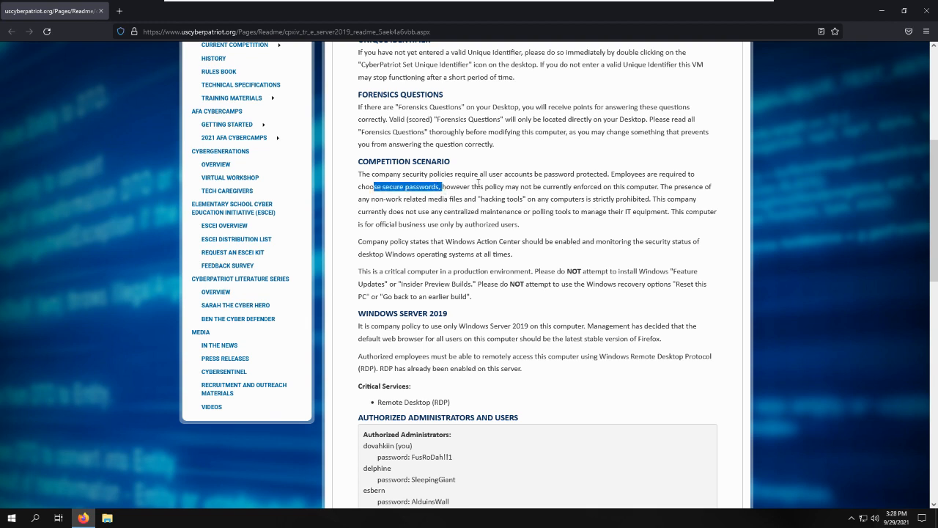
click(618, 198)
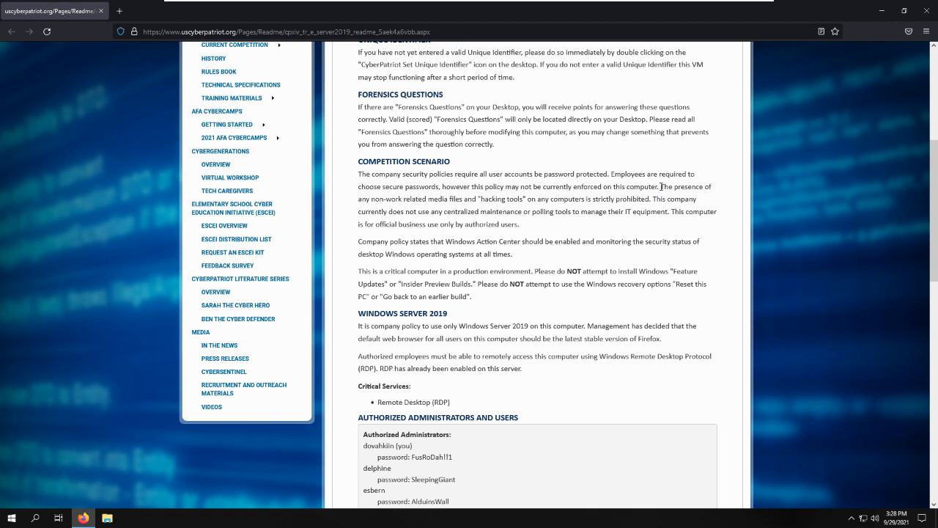
mouse_move(505, 211)
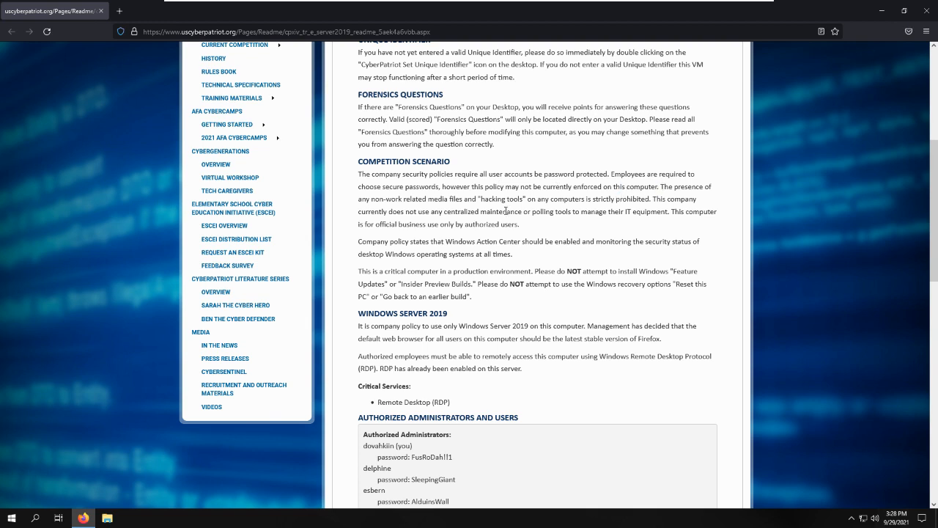
drag(421, 199, 479, 199)
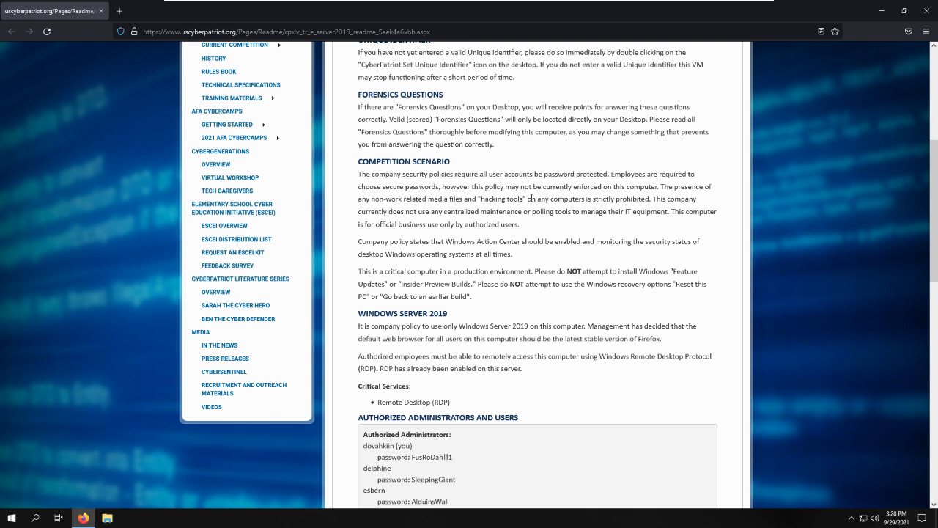
double_click(395, 212)
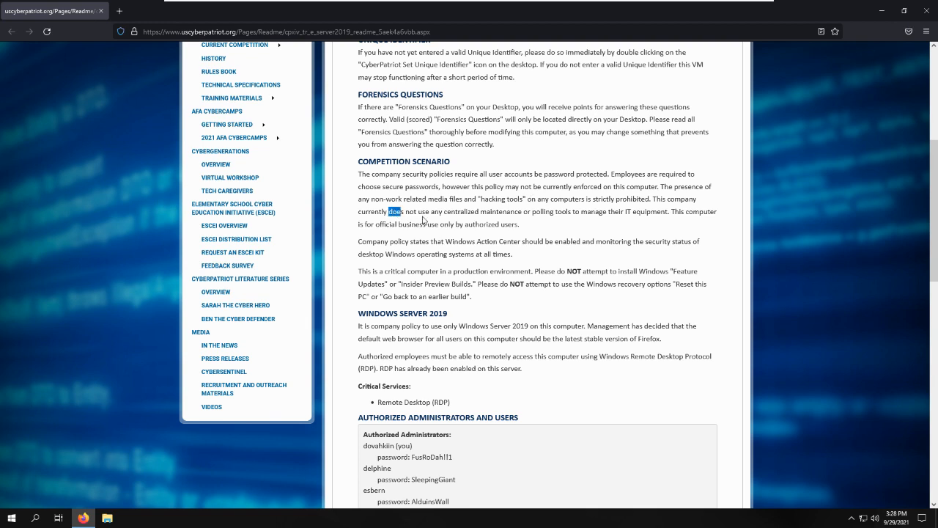
drag(395, 211, 568, 212)
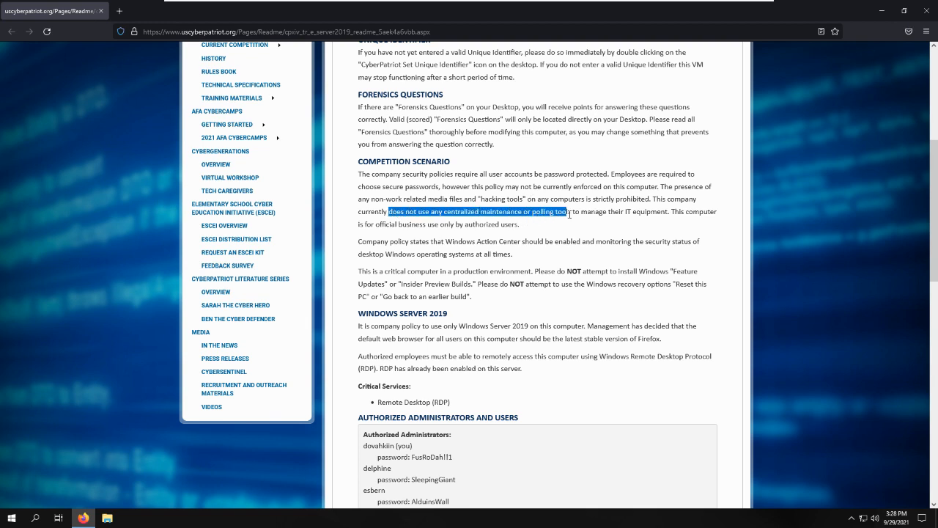
click(455, 231)
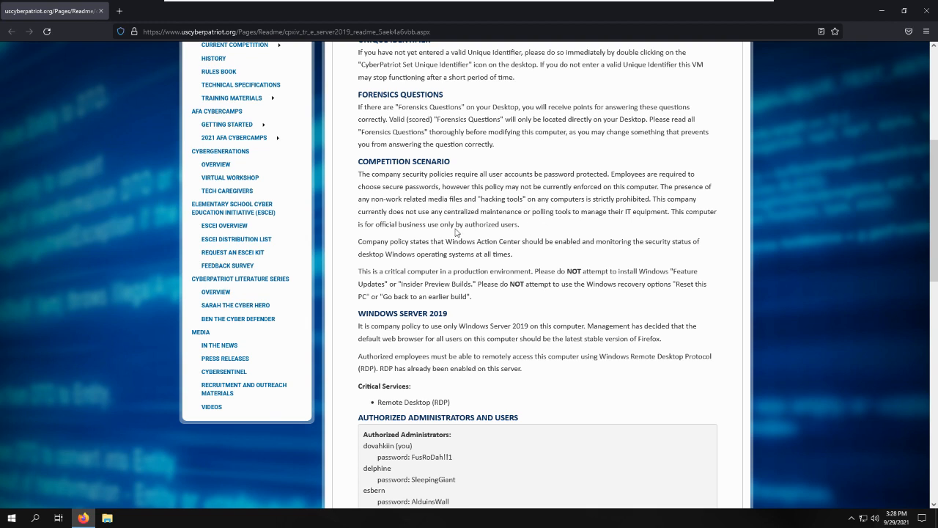
mouse_move(535, 227)
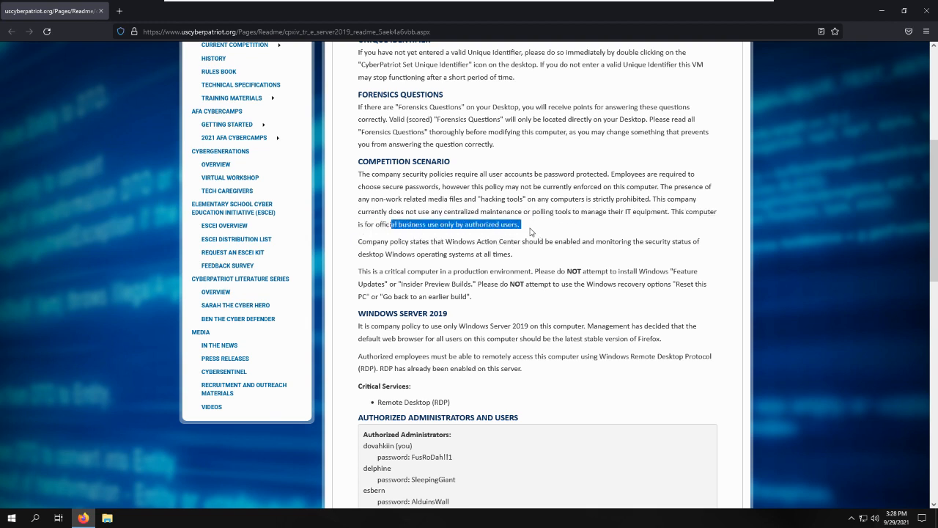
Step: Highlight the README rules on enabling Windows Action Center and not installing Feature Updates
click(531, 227)
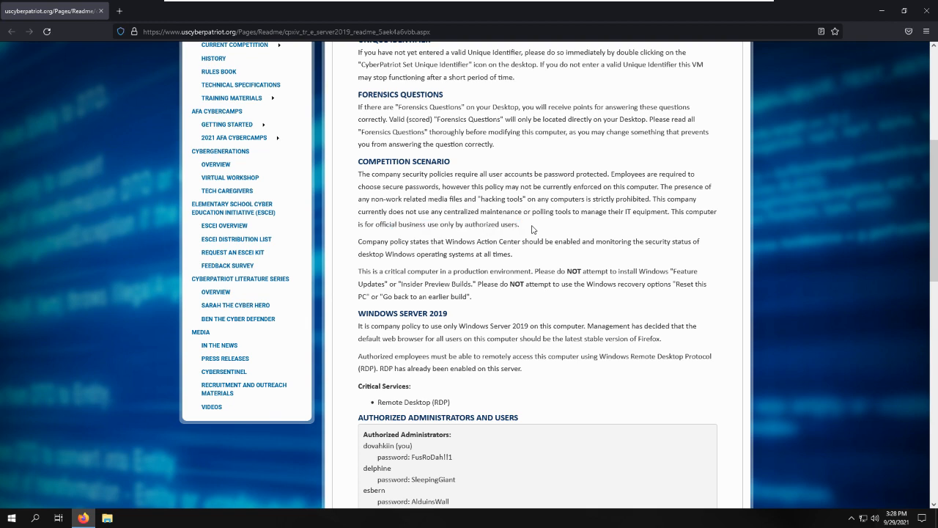
mouse_move(452, 252)
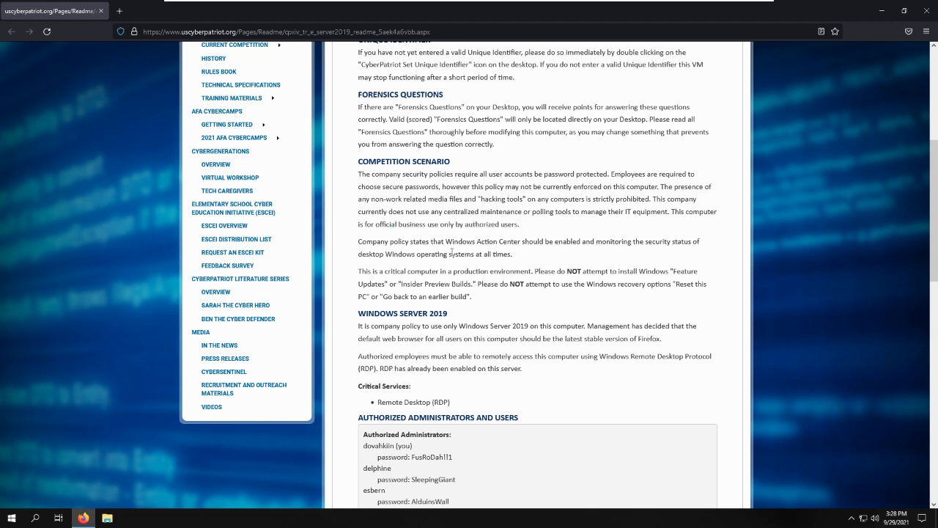
drag(447, 241, 577, 241)
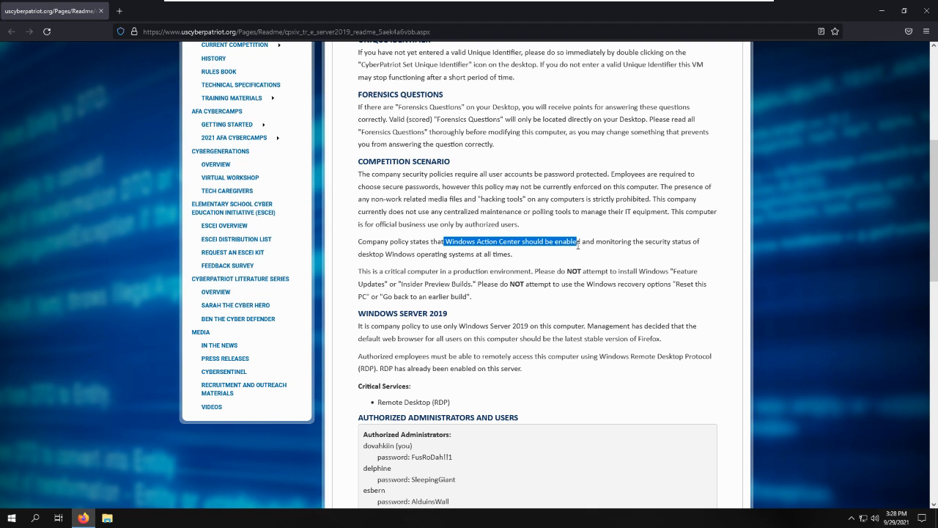
drag(577, 240, 513, 254)
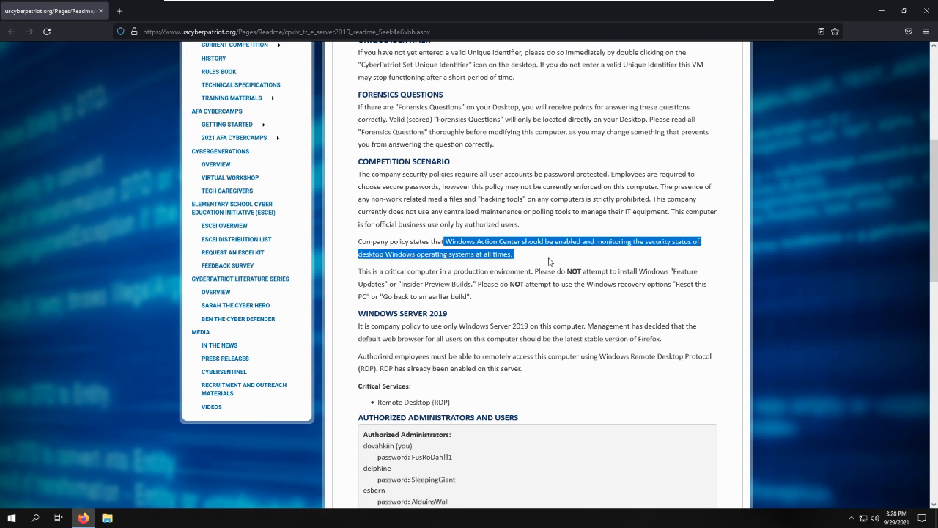
click(550, 261)
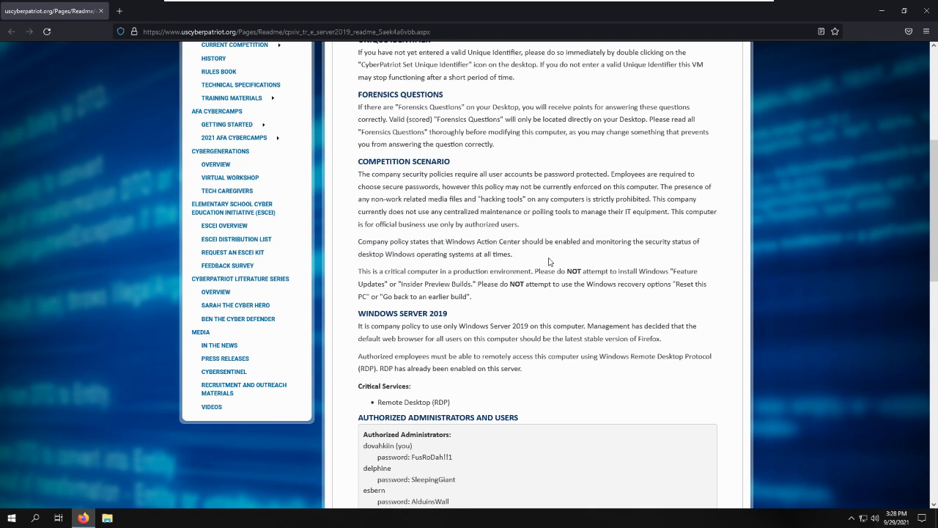
mouse_move(575, 284)
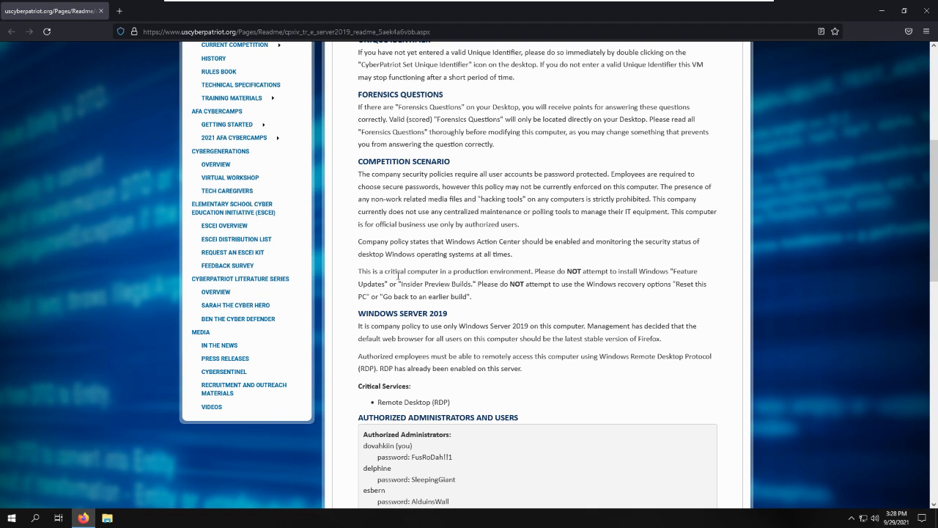
drag(399, 270, 480, 284)
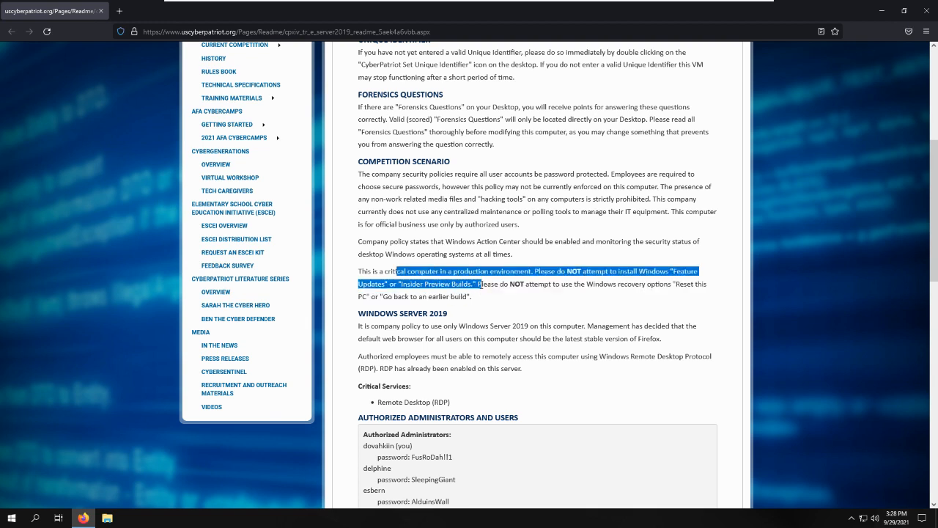
click(516, 270)
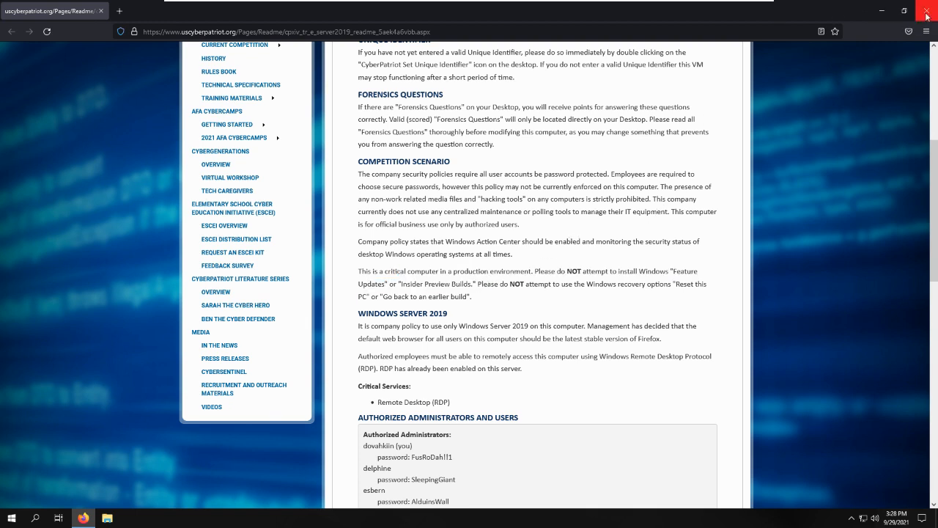
Step: Close the Firefox README window to return to the training-round desktop
click(926, 13)
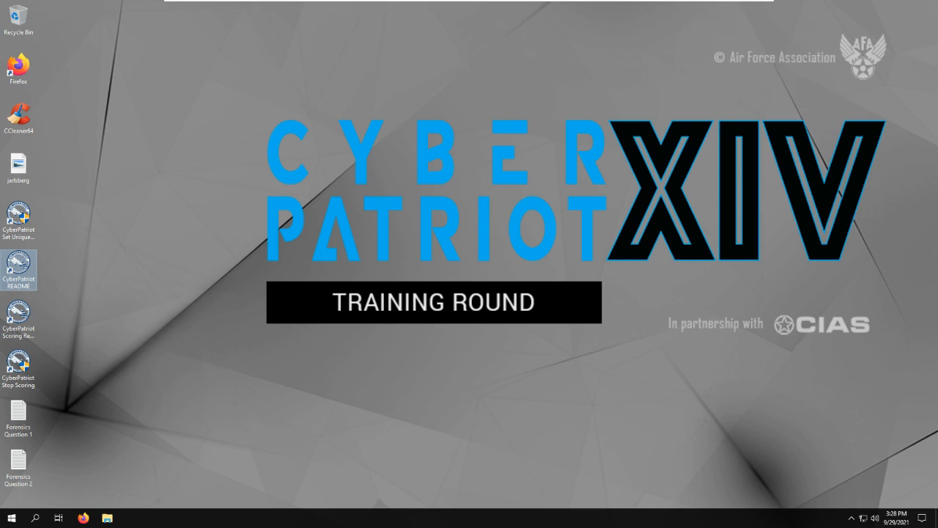
mouse_move(672, 254)
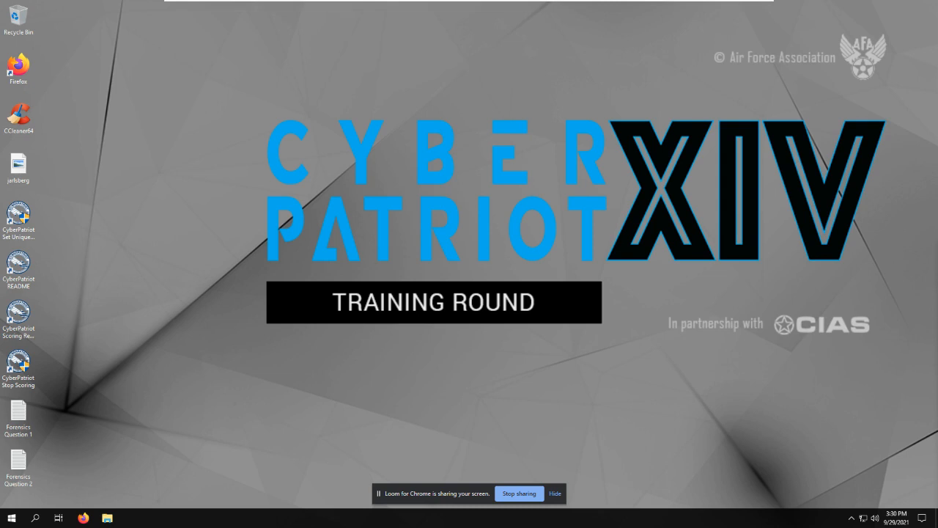
mouse_move(909, 402)
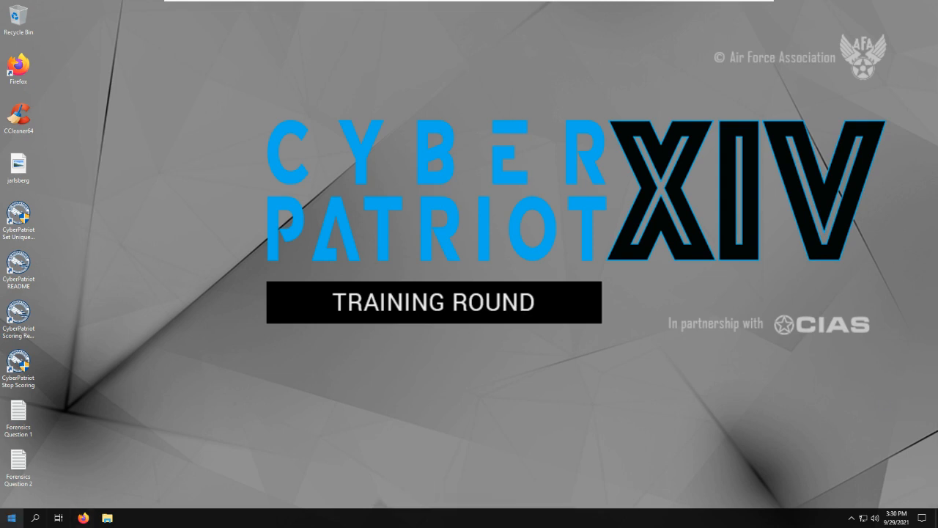
mouse_move(122, 387)
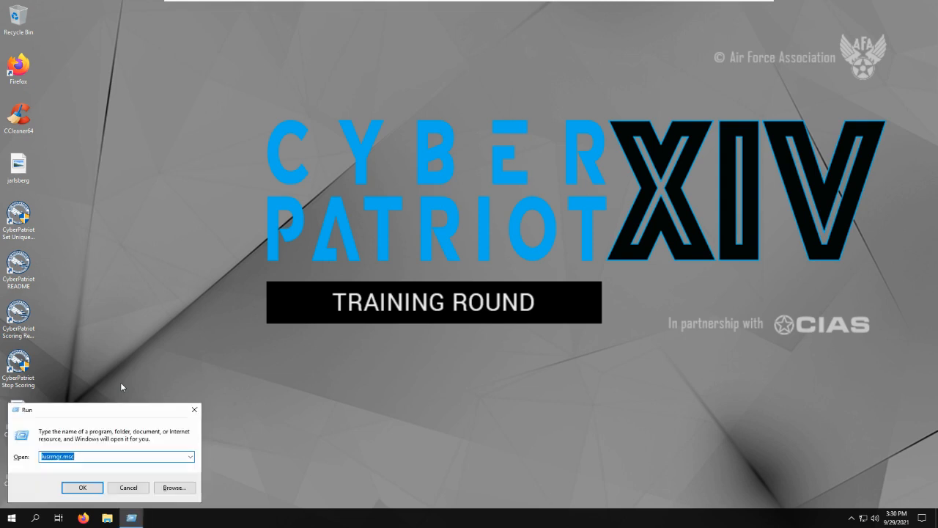
Step: Open Local Users and Groups, view the Users list, and right-click the arngeir account
text(lusrm)
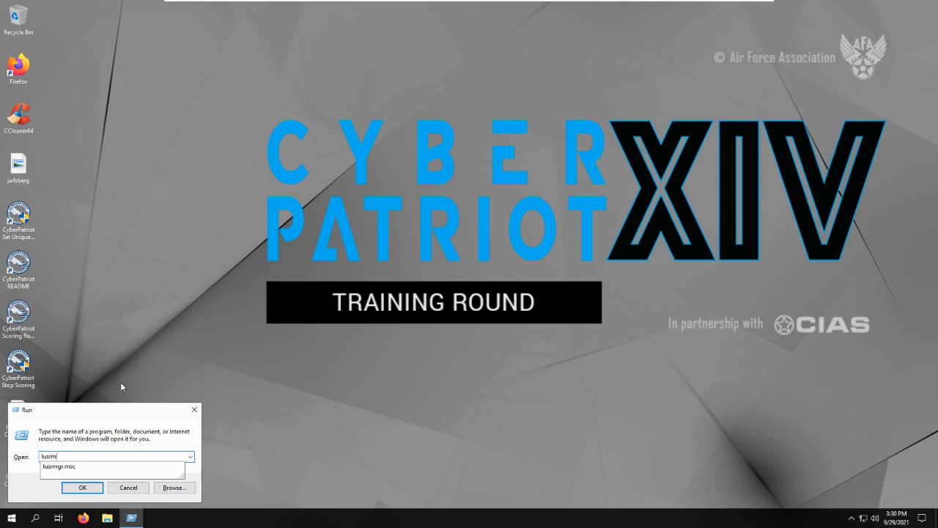
text(gr)
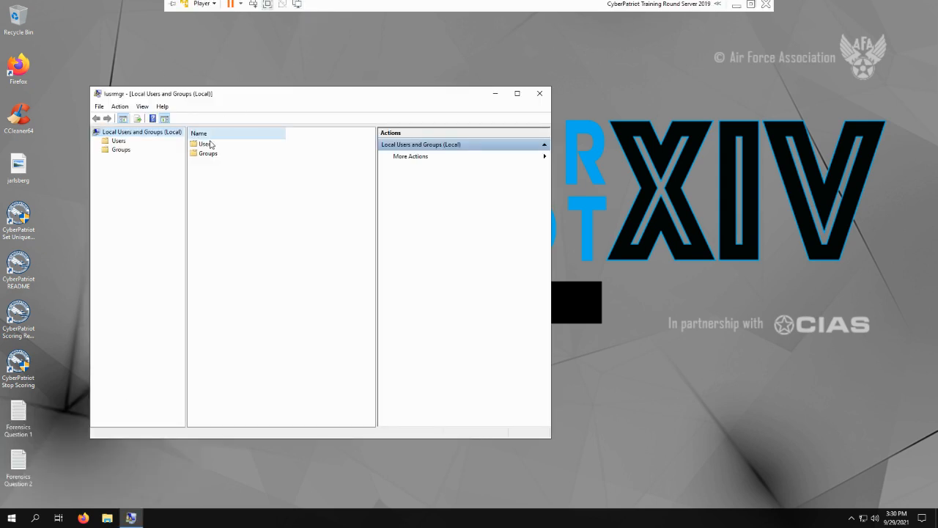
click(206, 144)
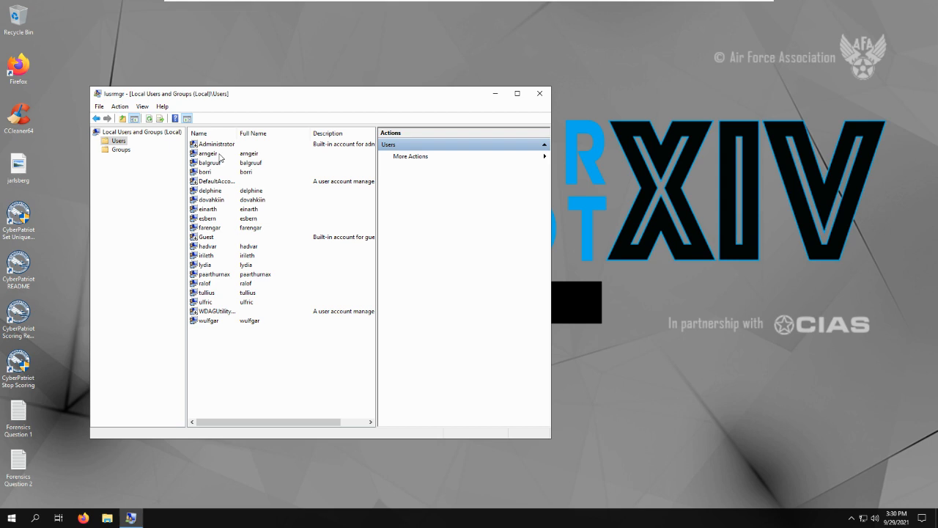
right_click(207, 153)
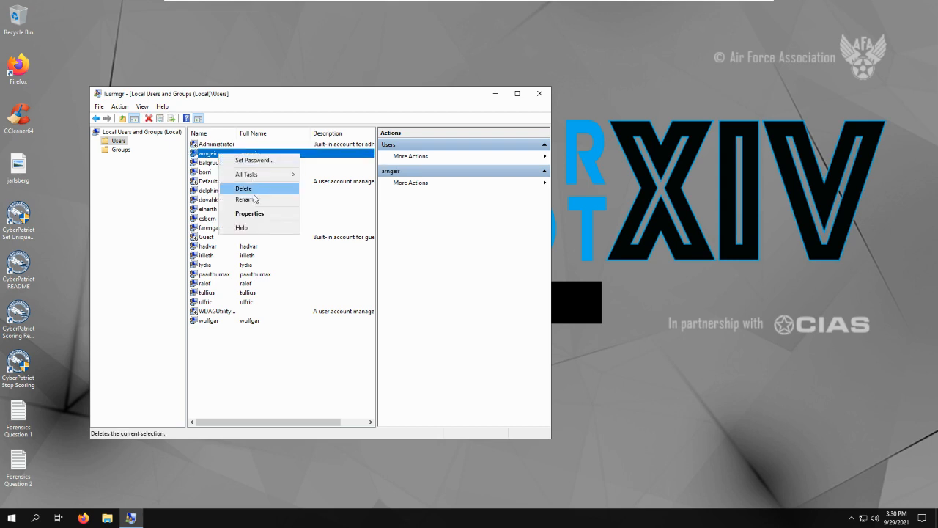
mouse_move(259, 191)
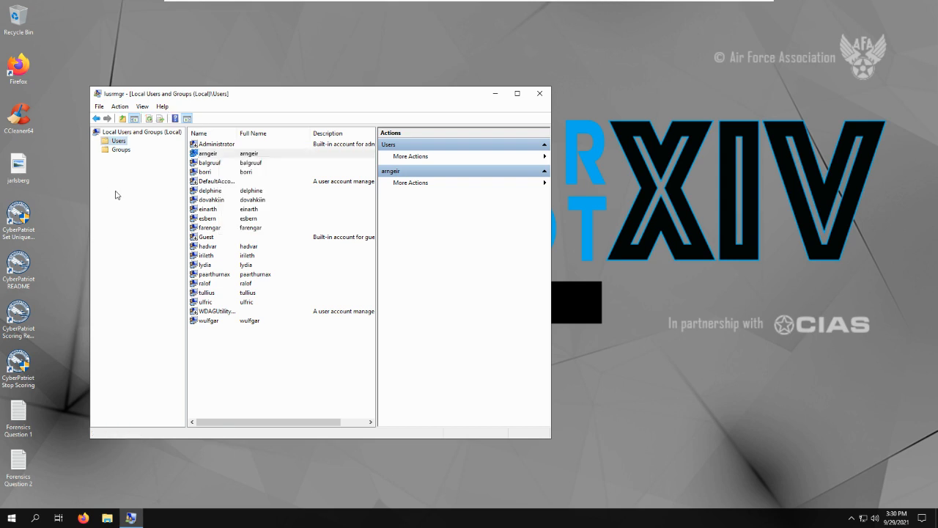
Step: Review the Administrators group's members under Groups, then close its details dialog
click(121, 148)
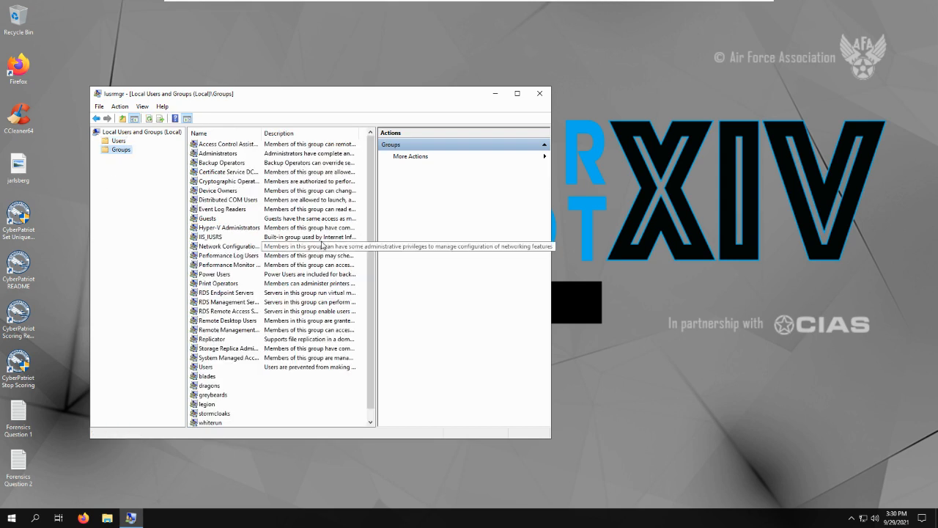
double_click(217, 152)
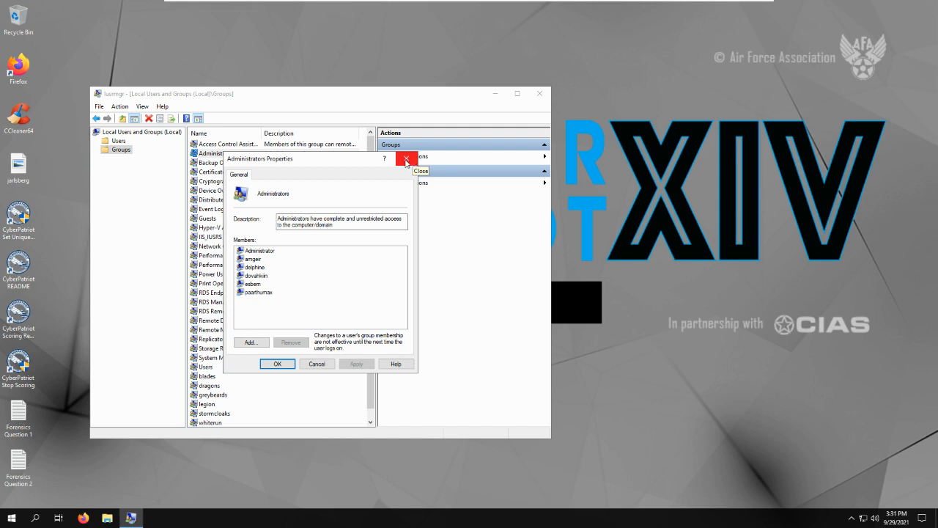
click(406, 158)
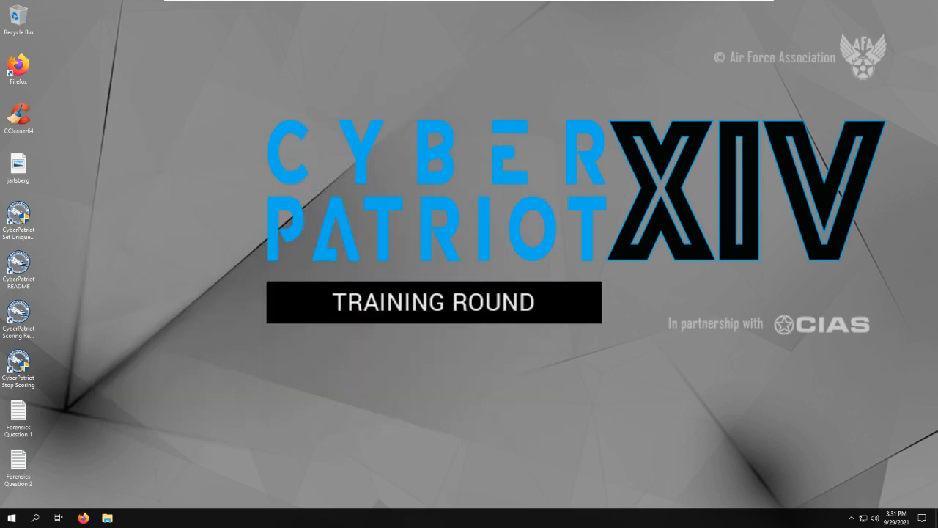
mouse_move(891, 424)
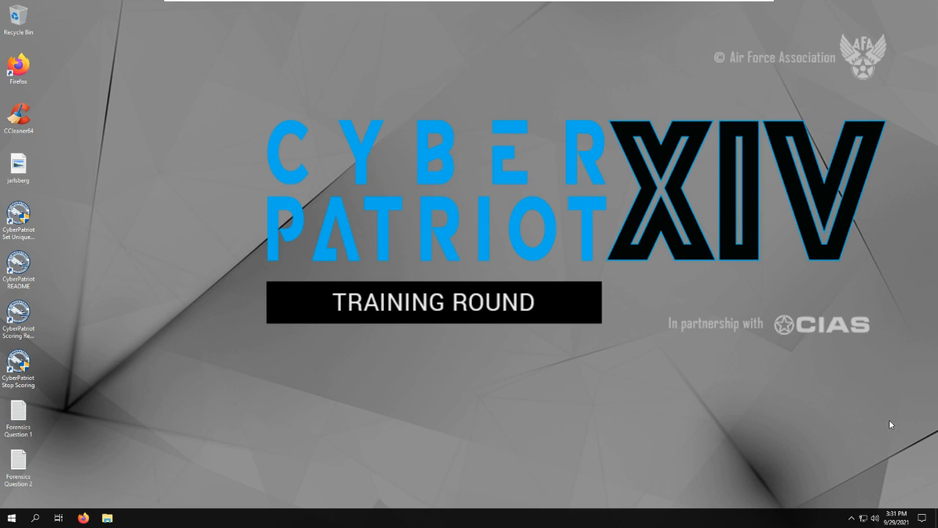
mouse_move(126, 394)
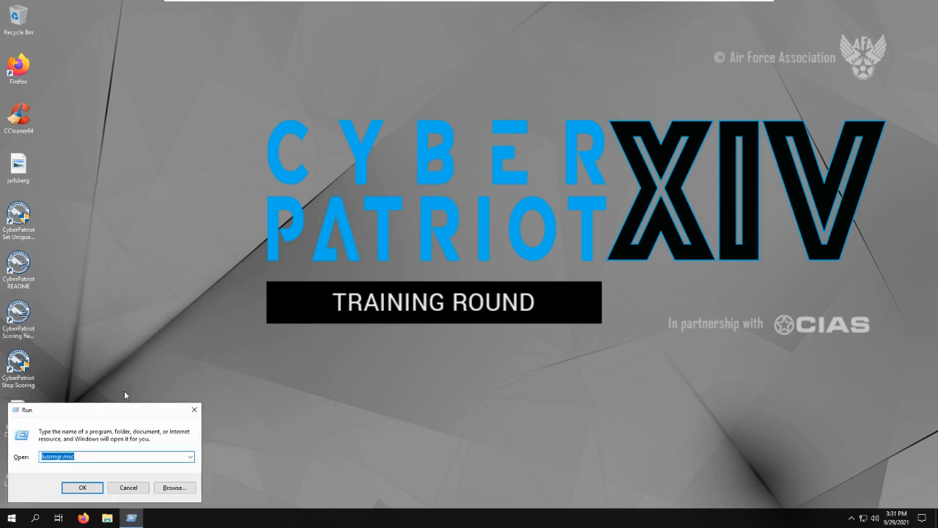
Step: Open secpol and review Password Policy: 3 remembered, 90-day maximum, 10-character minimum
text(se)
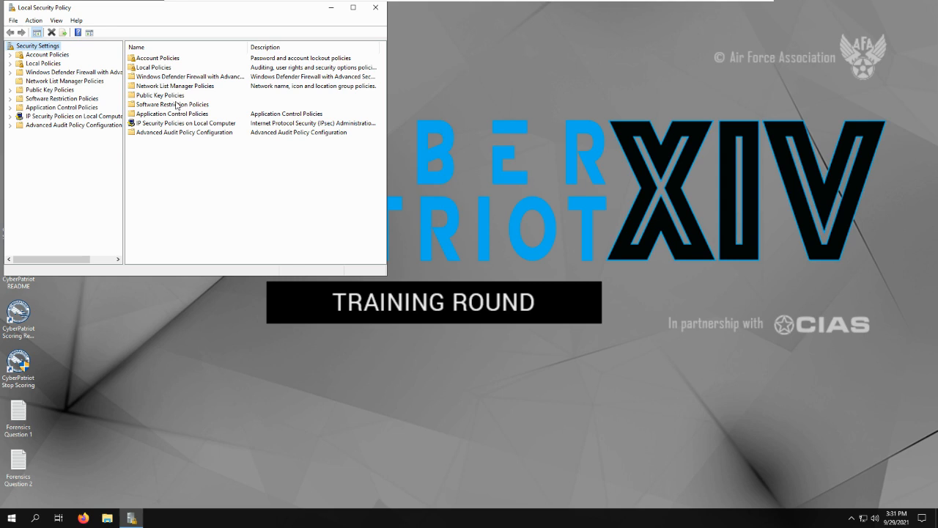
click(201, 77)
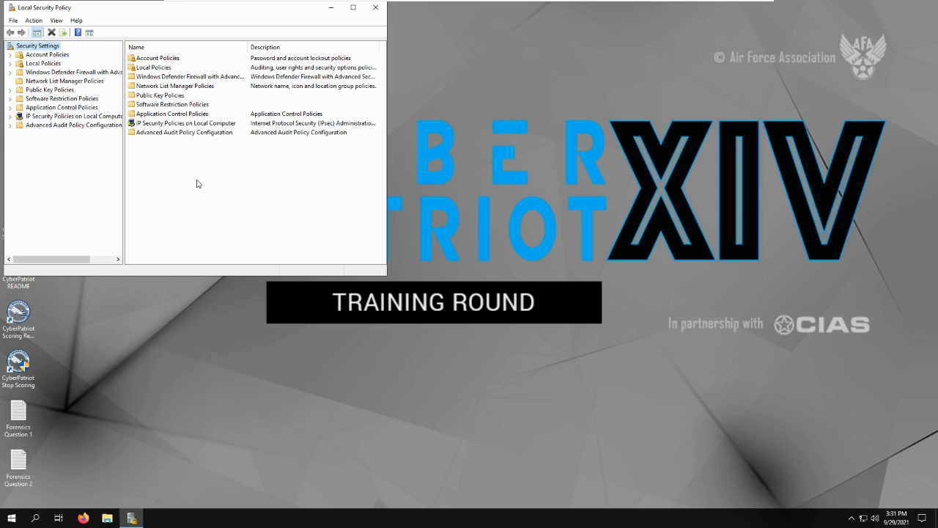
mouse_move(200, 181)
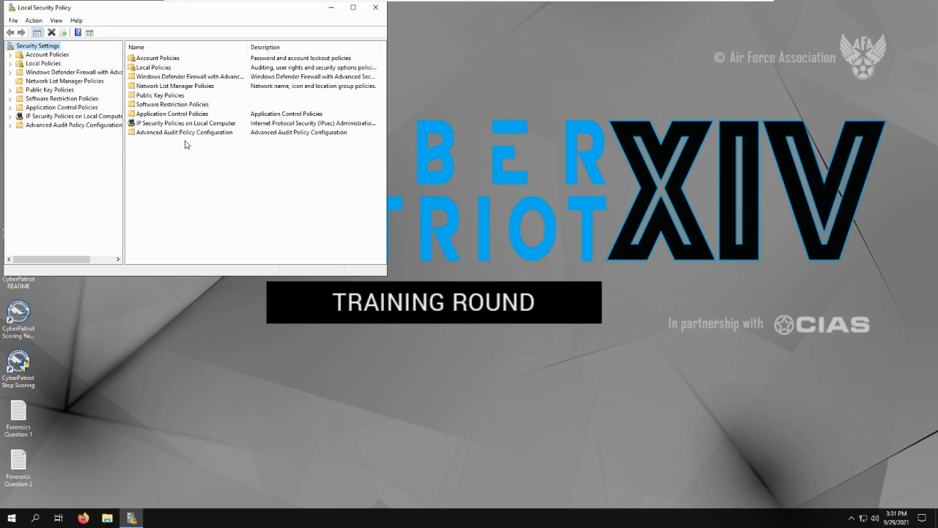
double_click(44, 54)
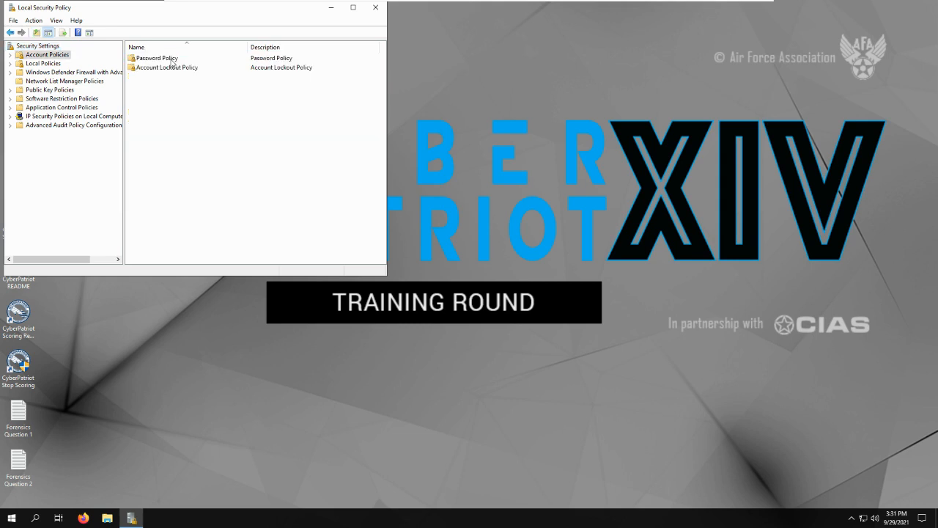
mouse_move(58, 63)
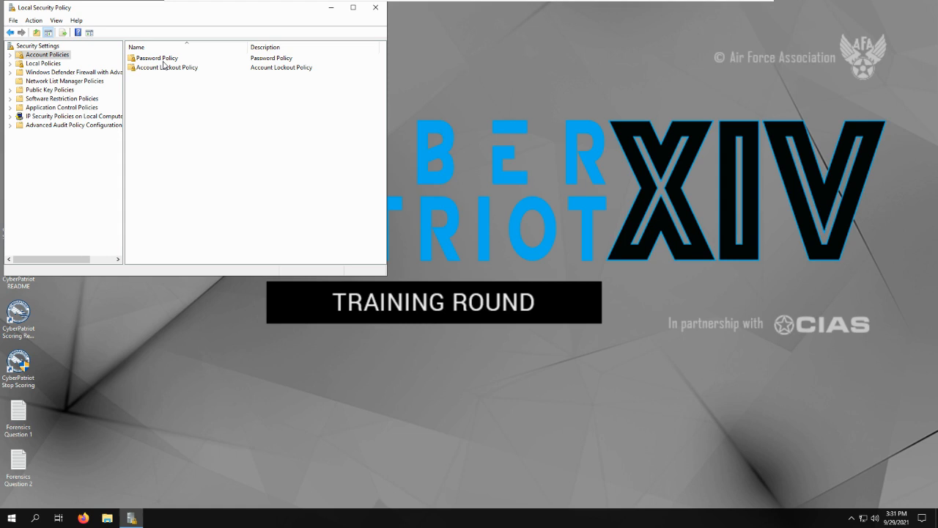
click(46, 54)
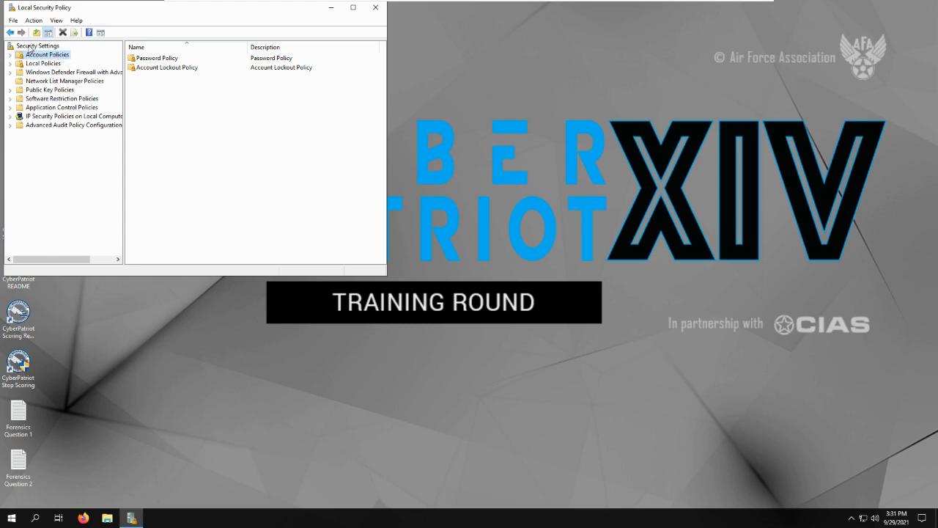
click(37, 46)
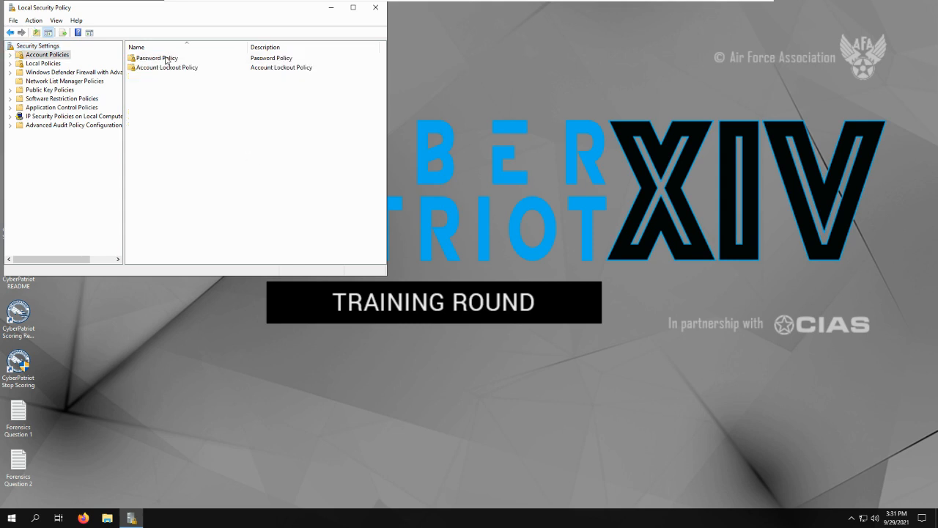
double_click(157, 58)
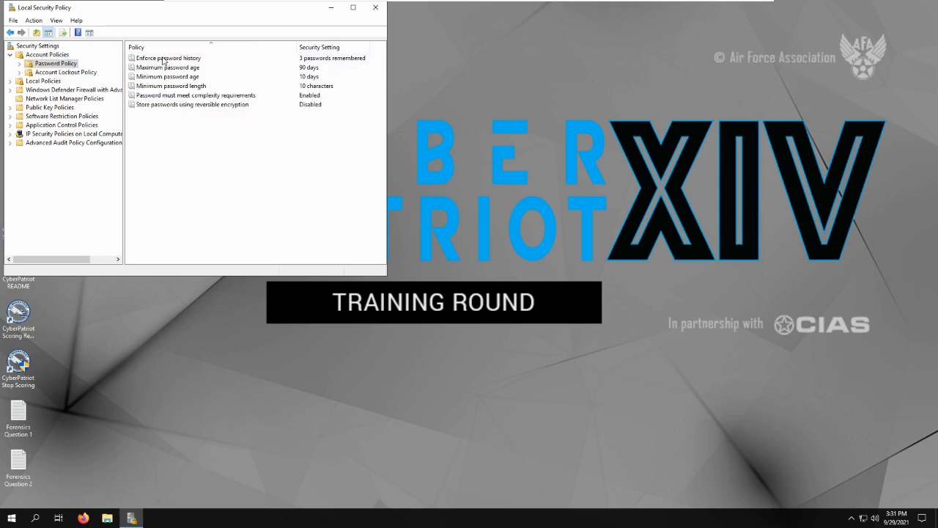
mouse_move(313, 126)
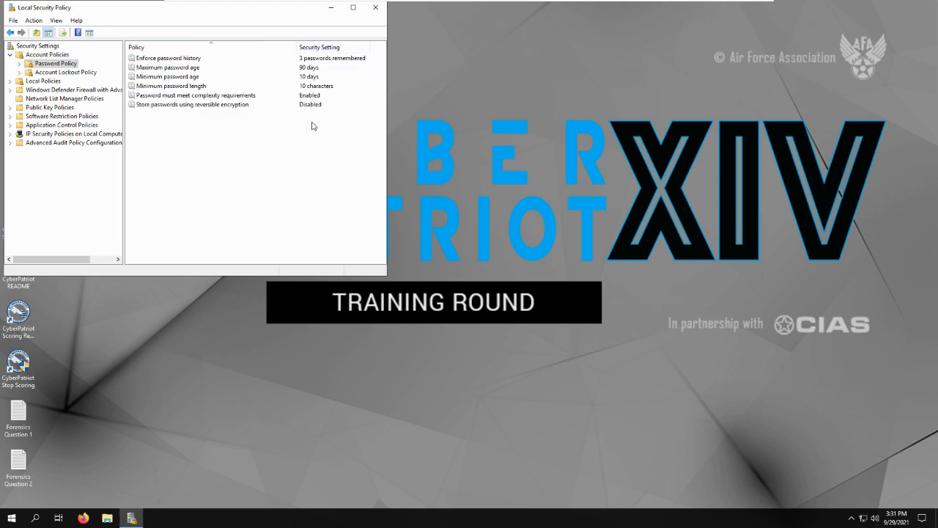
mouse_move(205, 80)
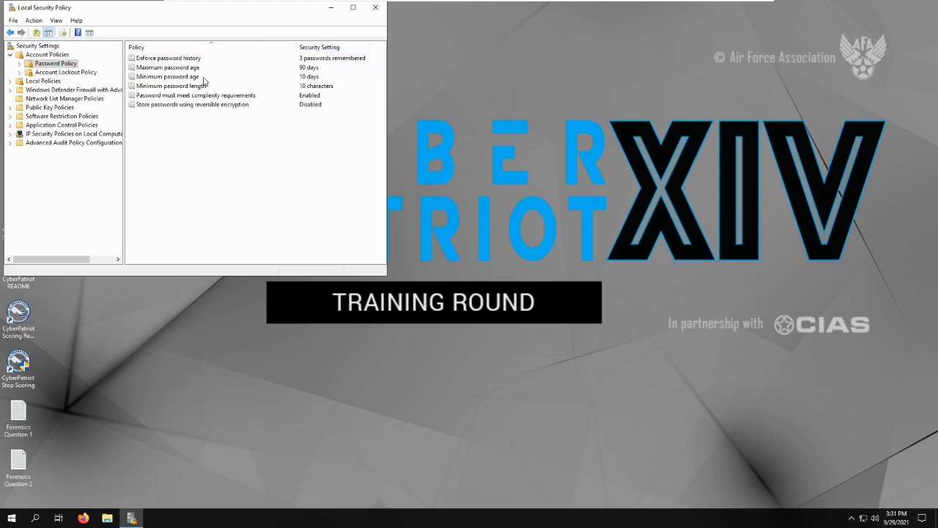
mouse_move(269, 83)
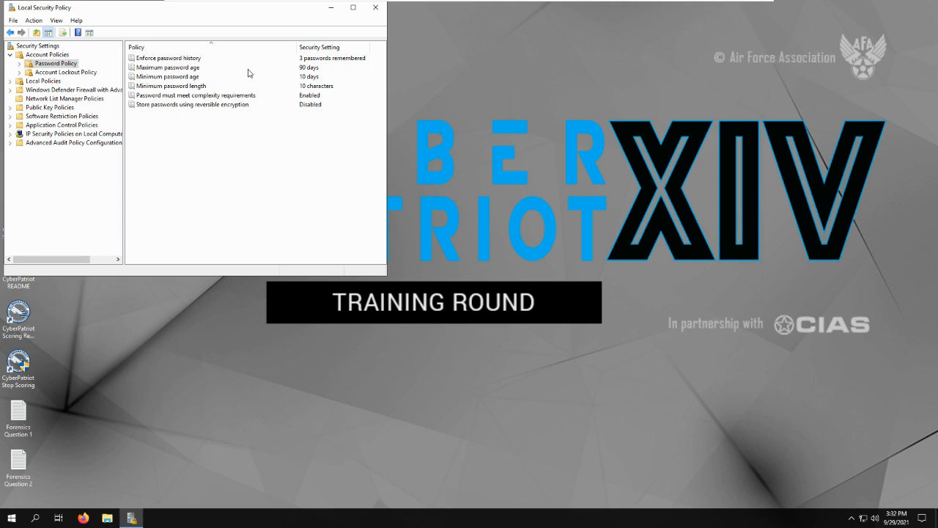
mouse_move(179, 73)
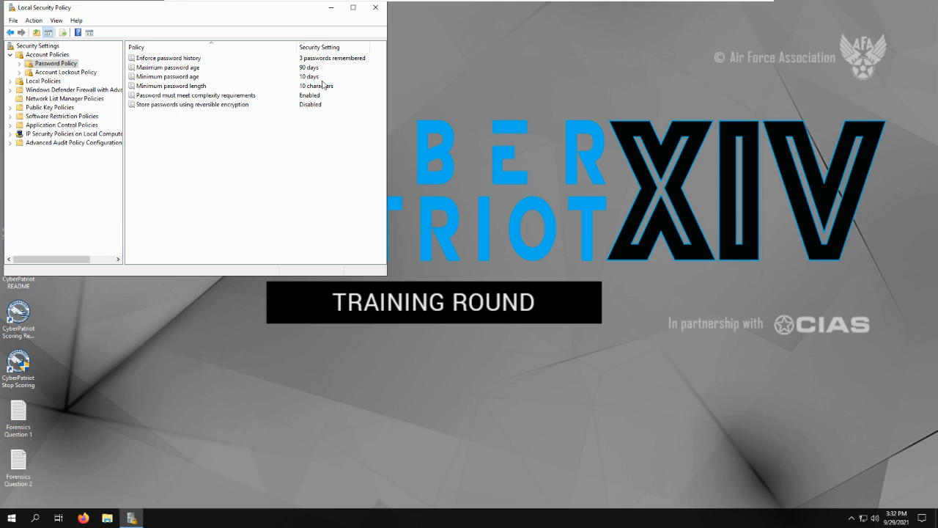
mouse_move(376, 8)
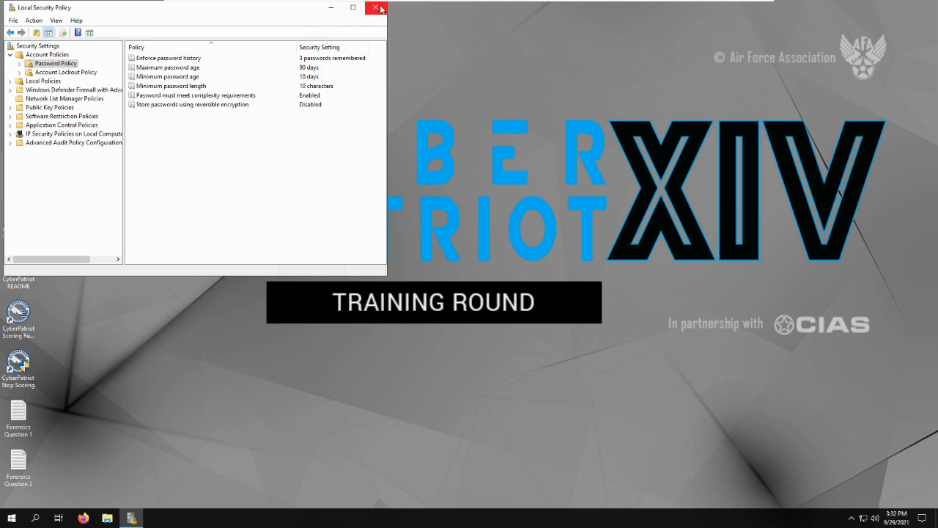
mouse_move(376, 8)
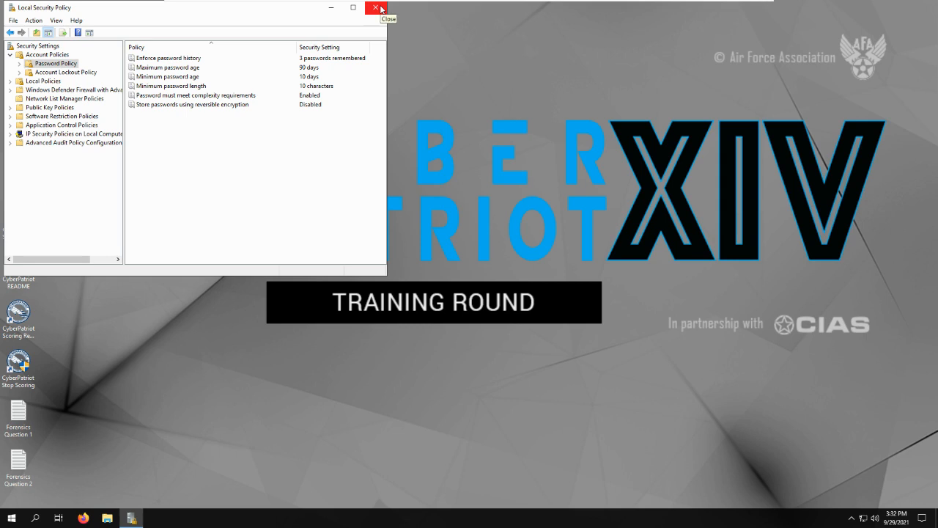
Step: Close Local Security Policy and launch the Services console
click(376, 8)
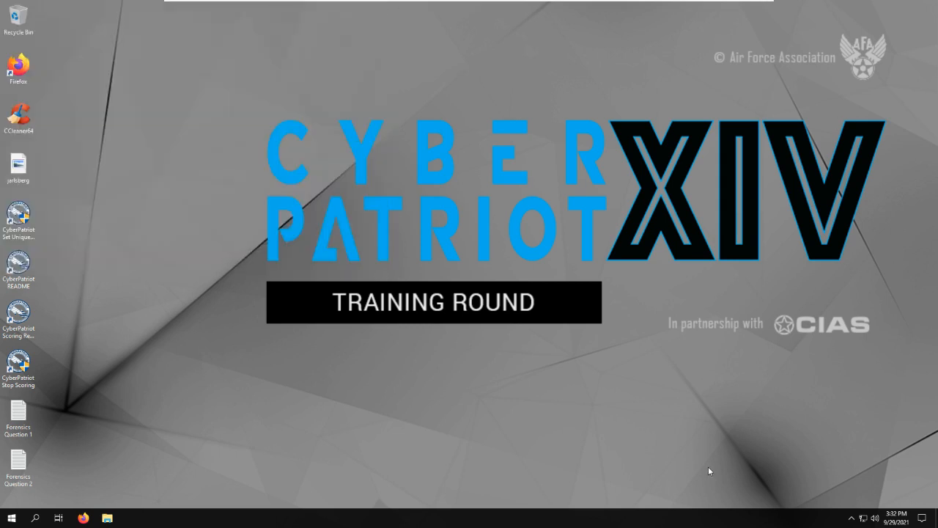
mouse_move(305, 335)
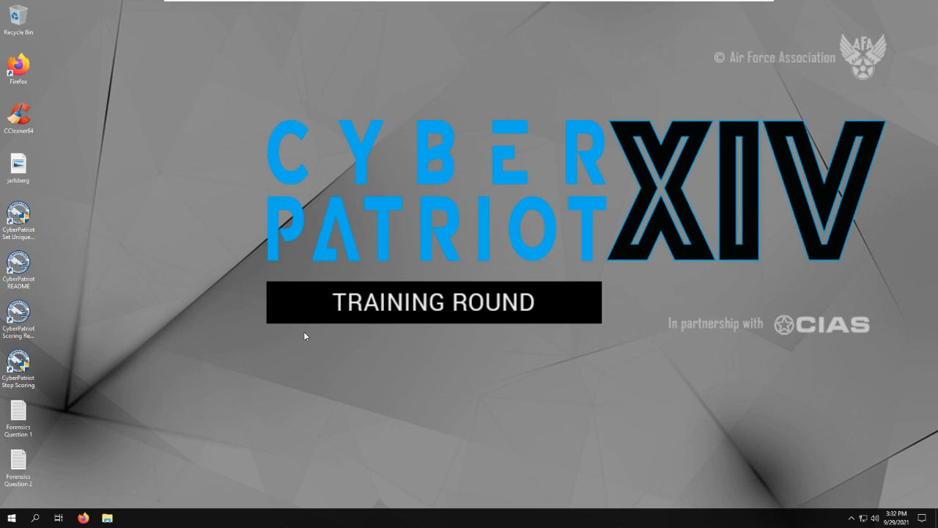
text(secpol.msc)
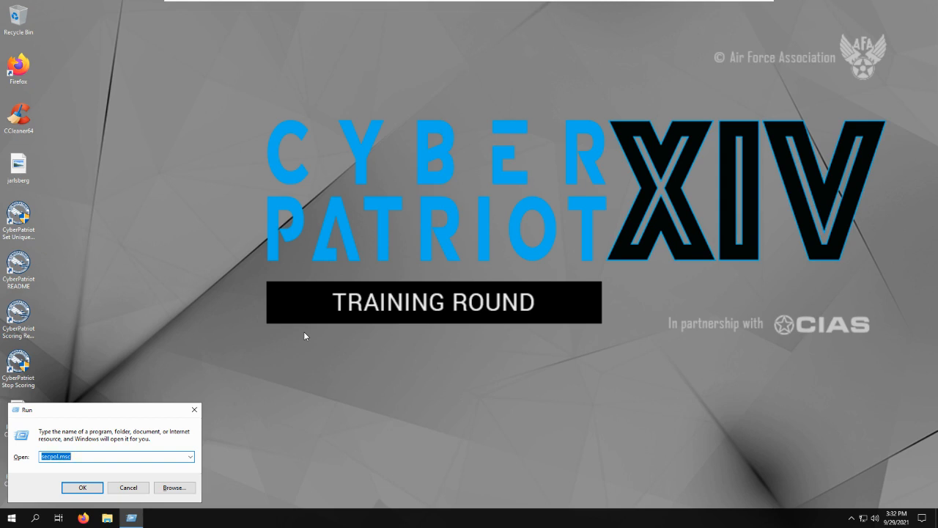
text(se)
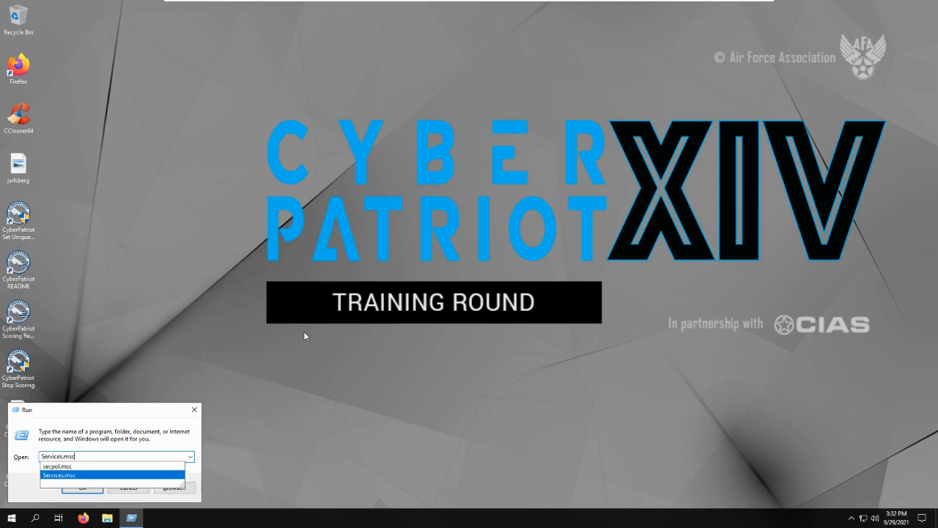
click(82, 487)
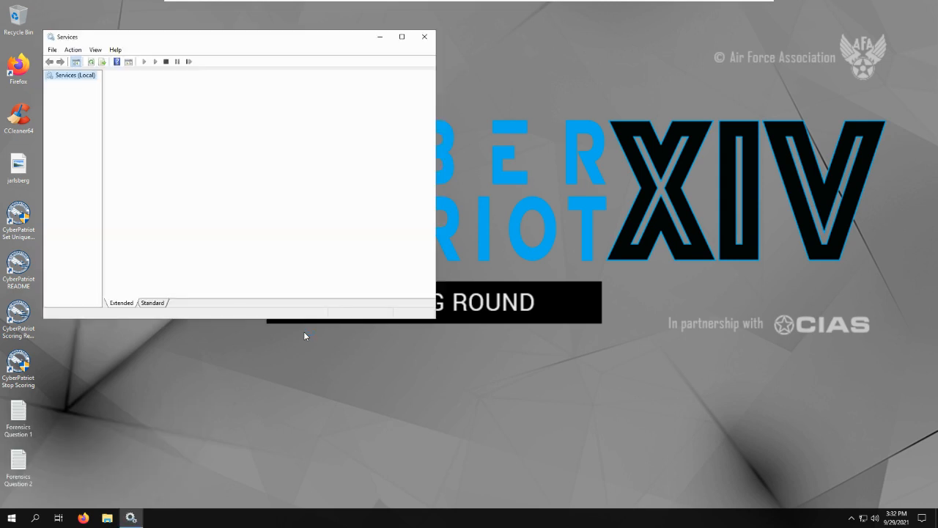
Step: Verify Microsoft FTP Service is Stopped with Disabled startup, then close Services
click(75, 75)
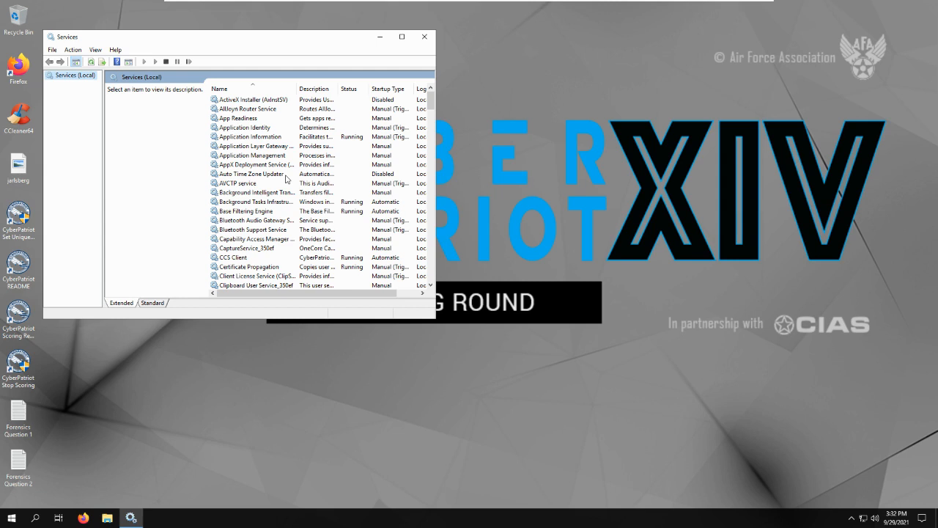
scroll(down, 3)
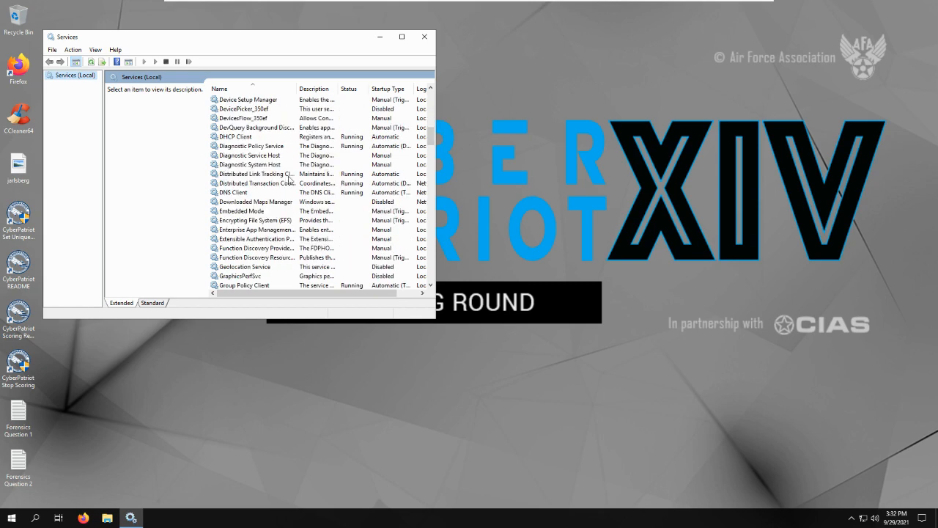
scroll(down, 3)
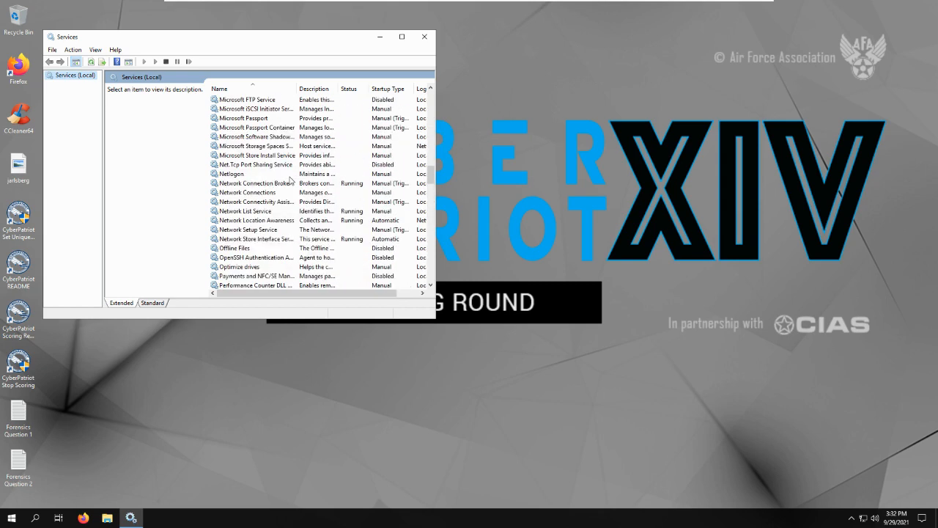
double_click(248, 99)
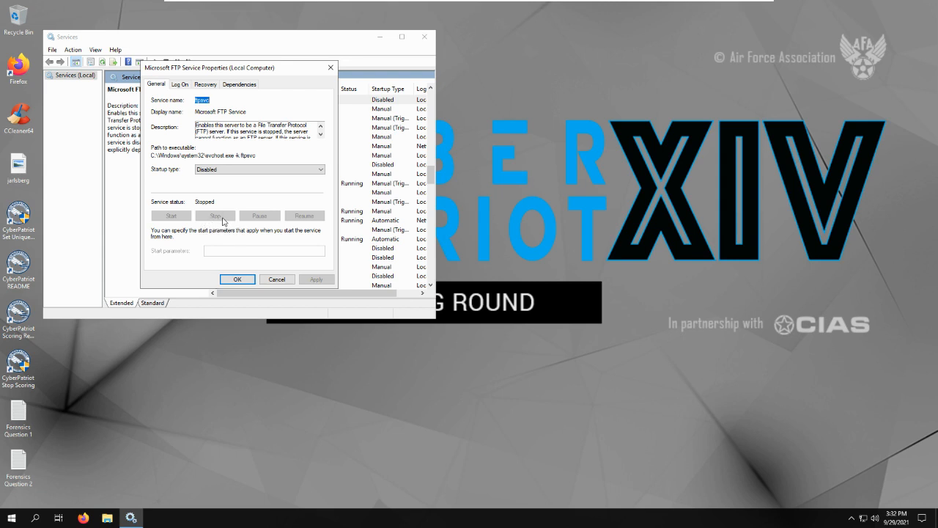
mouse_move(242, 211)
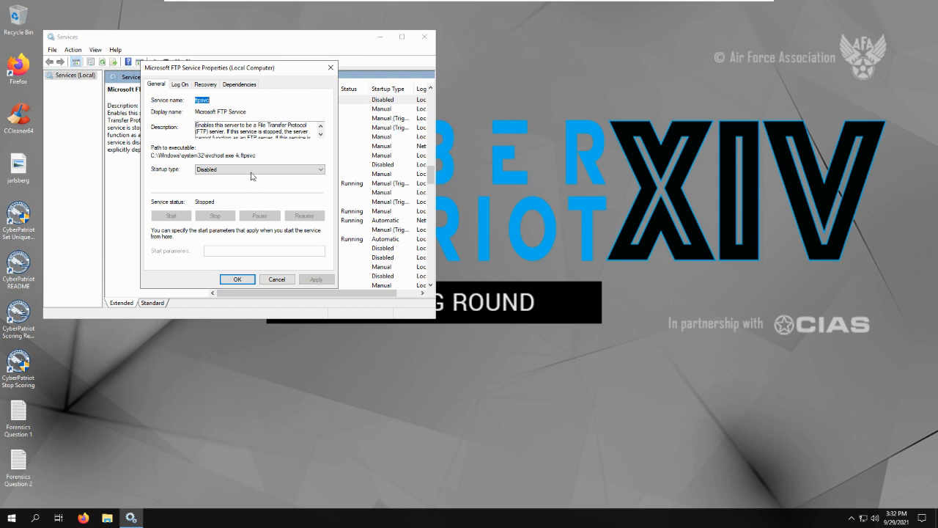
click(259, 169)
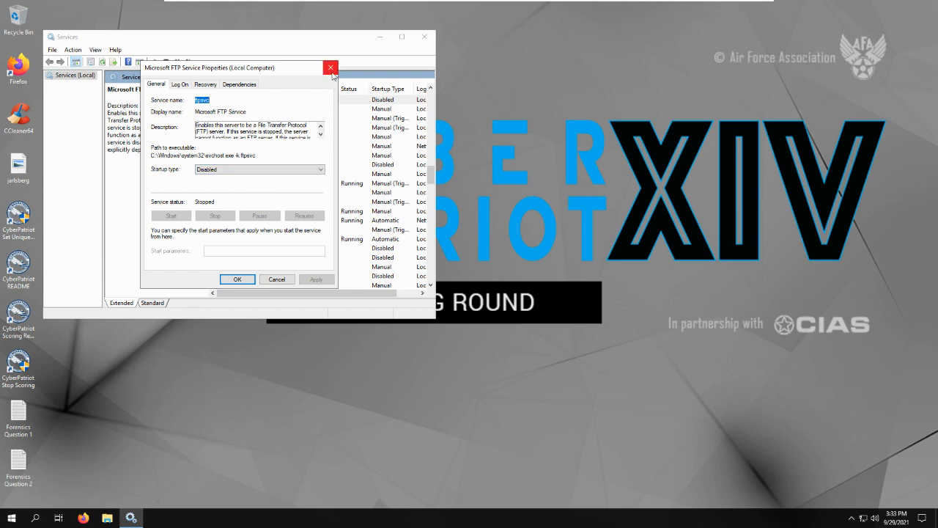
click(331, 67)
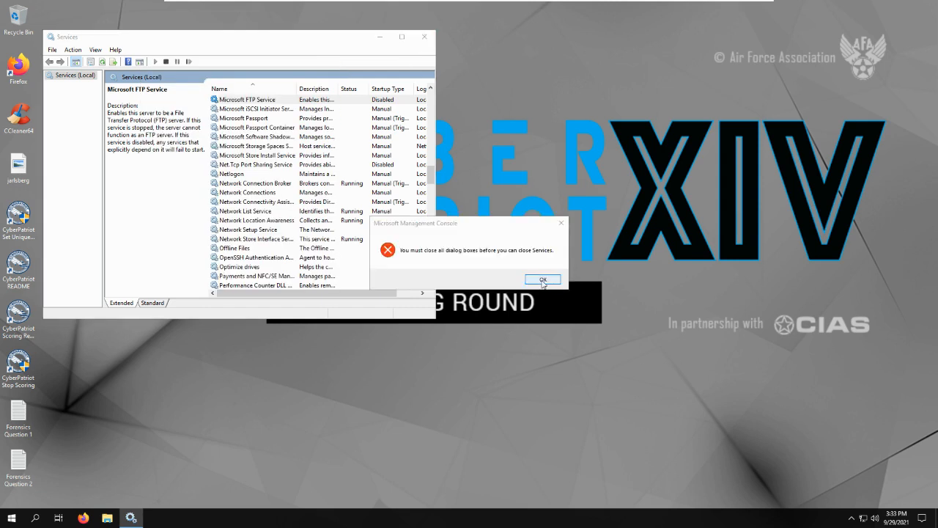
click(542, 280)
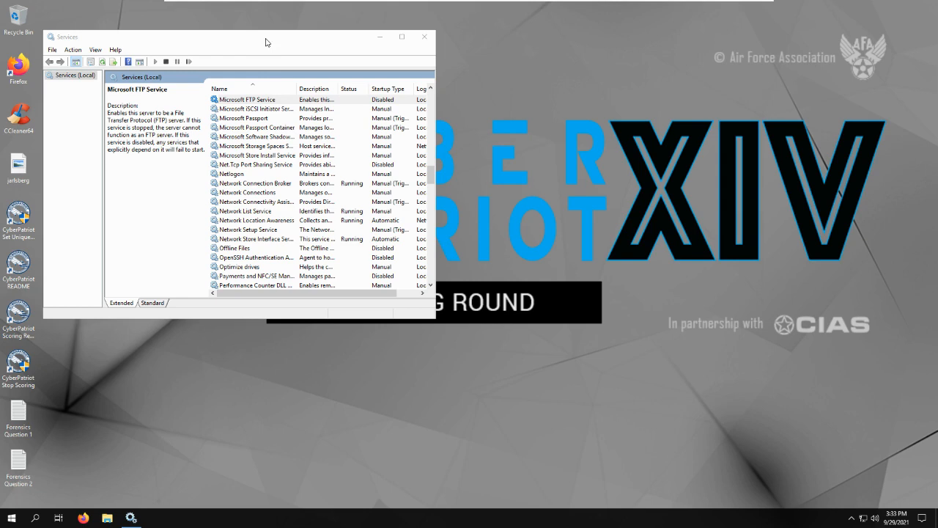
click(424, 37)
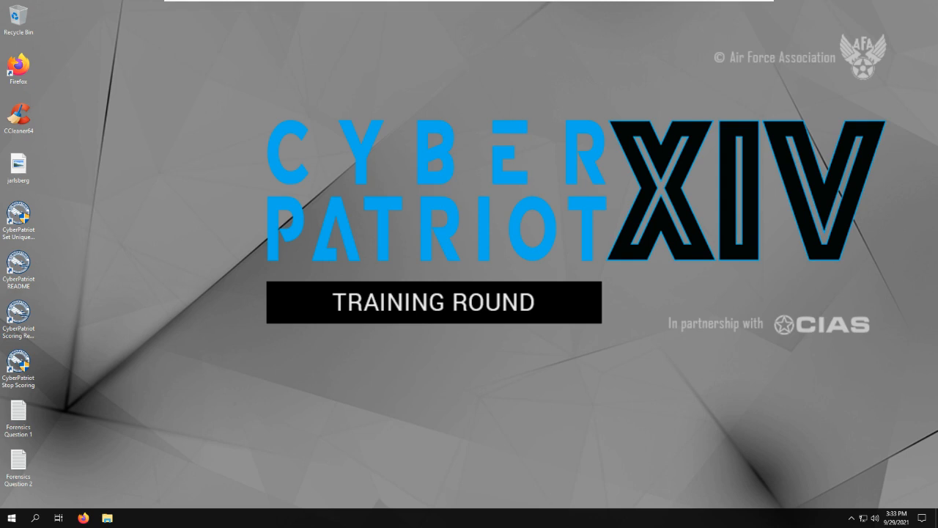
mouse_move(210, 396)
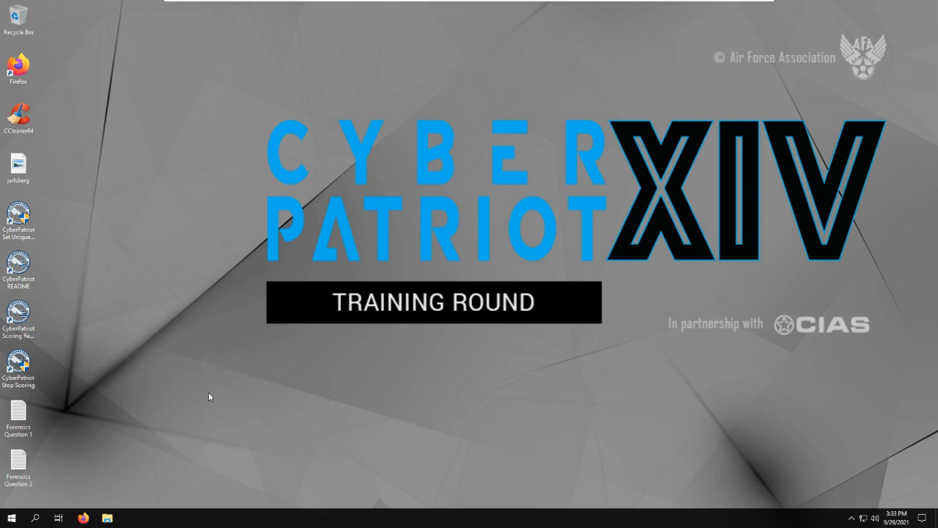
mouse_move(246, 358)
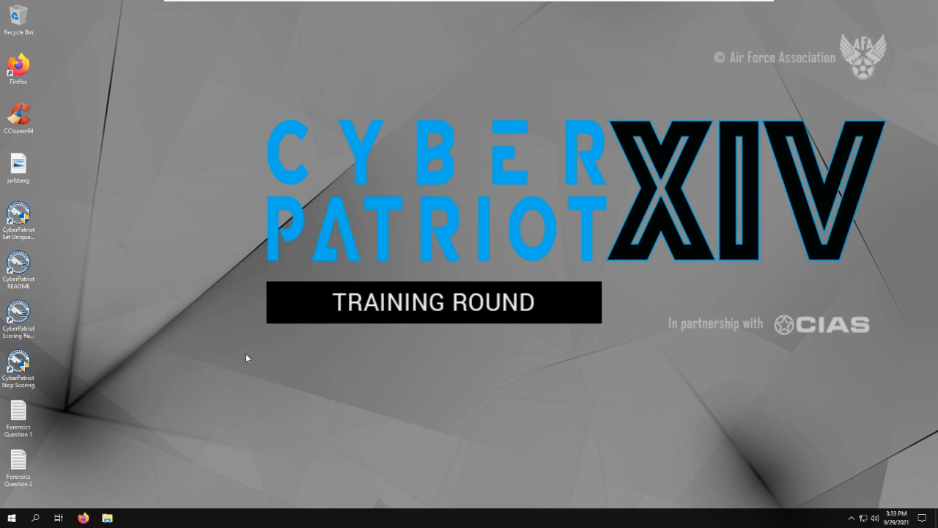
Step: Search for Control Panel and open Programs and Features to list installed programs
click(9, 518)
text(control)
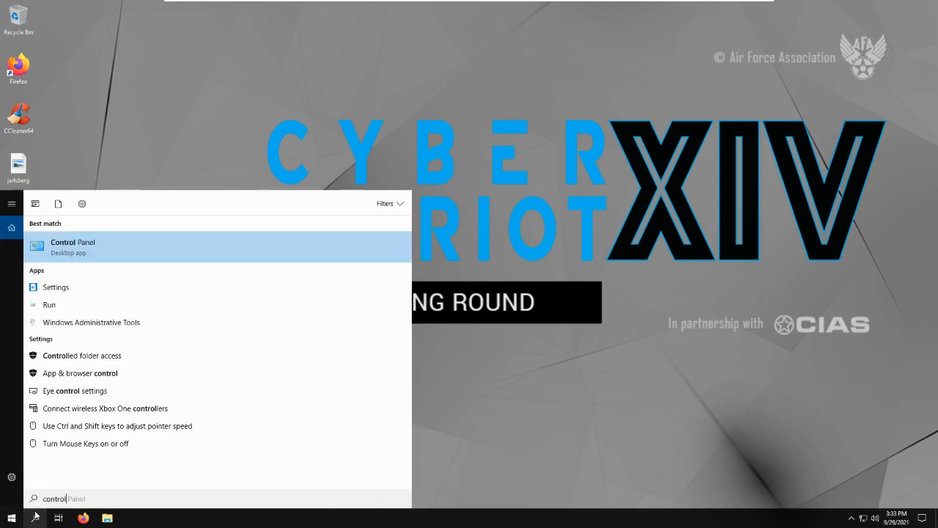
click(63, 245)
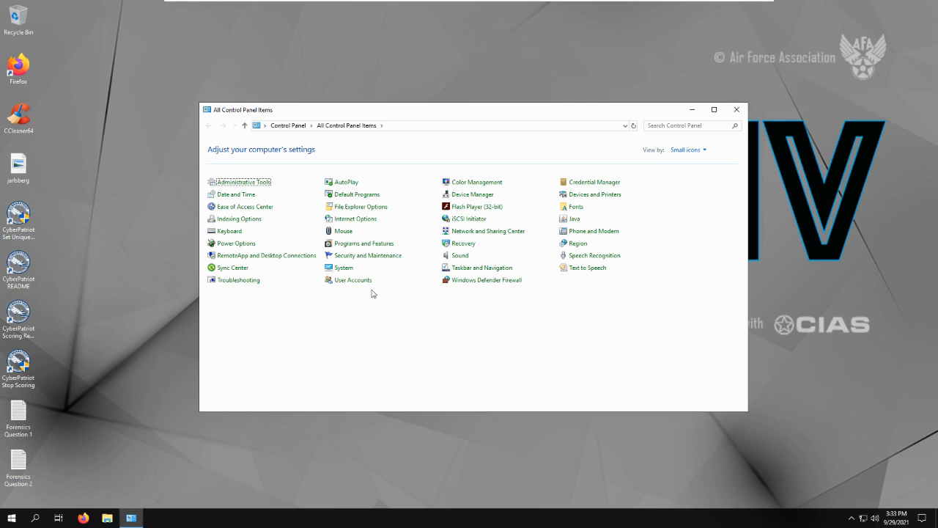
click(364, 242)
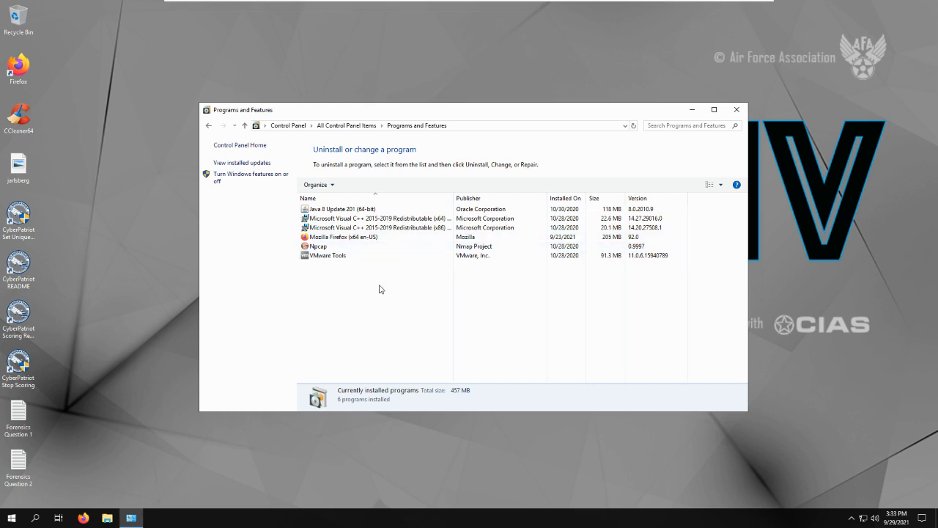
mouse_move(316, 269)
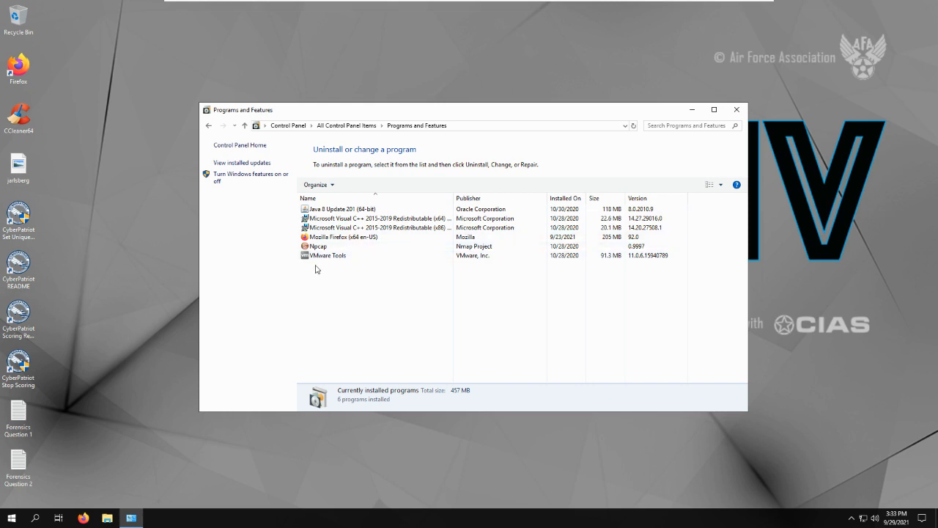
mouse_move(462, 287)
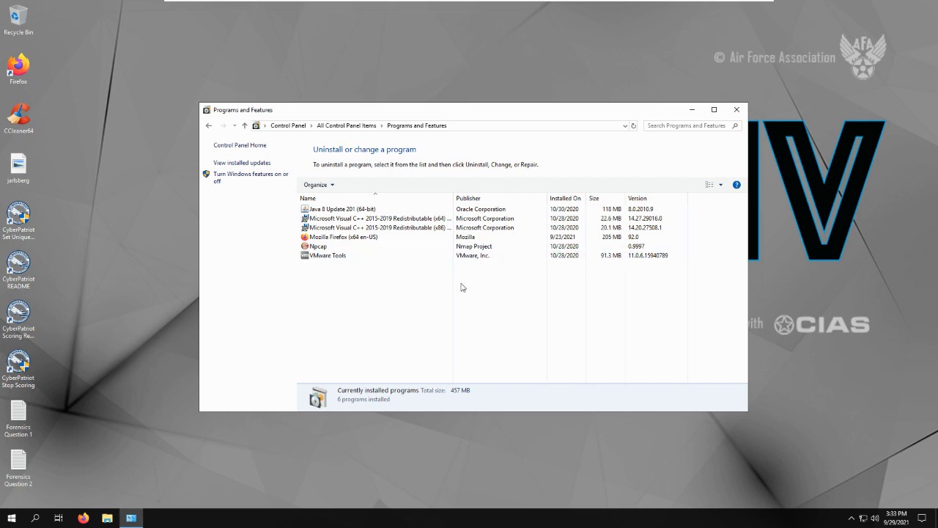
mouse_move(896, 104)
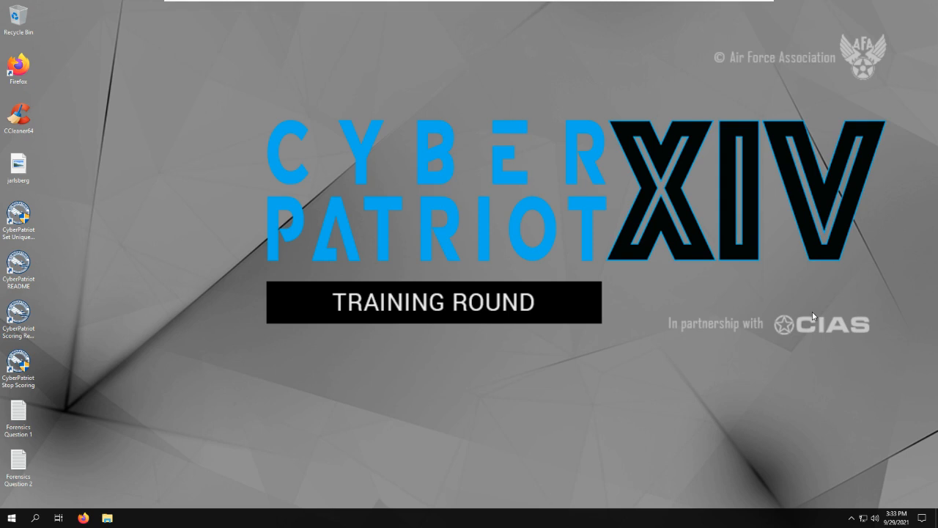
mouse_move(786, 291)
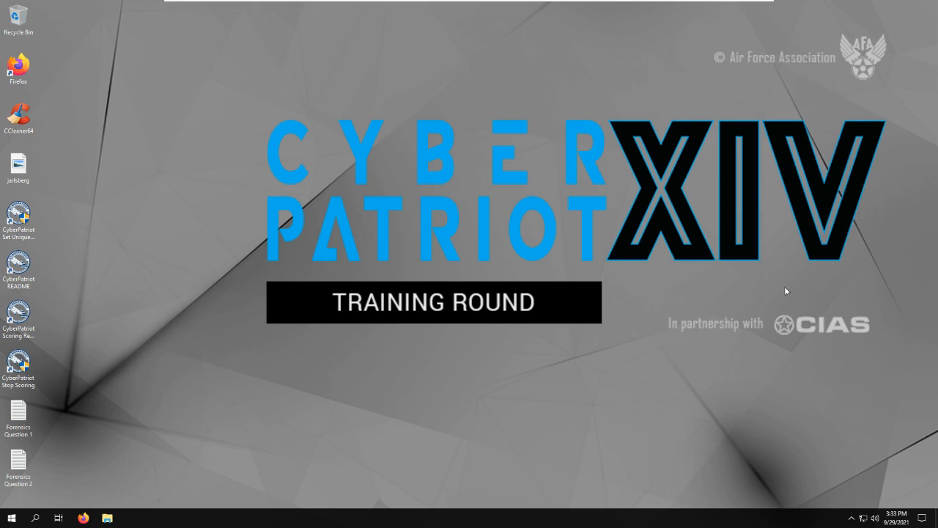
mouse_move(738, 274)
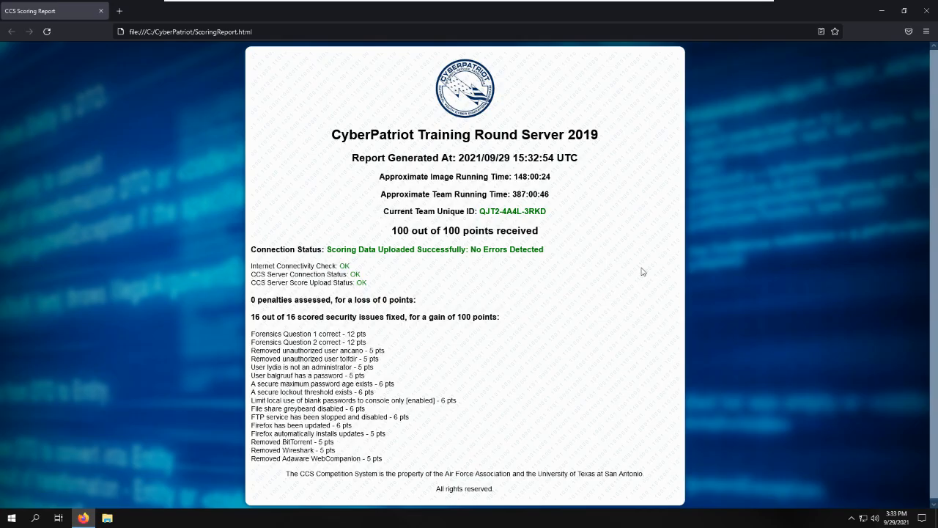
mouse_move(309, 350)
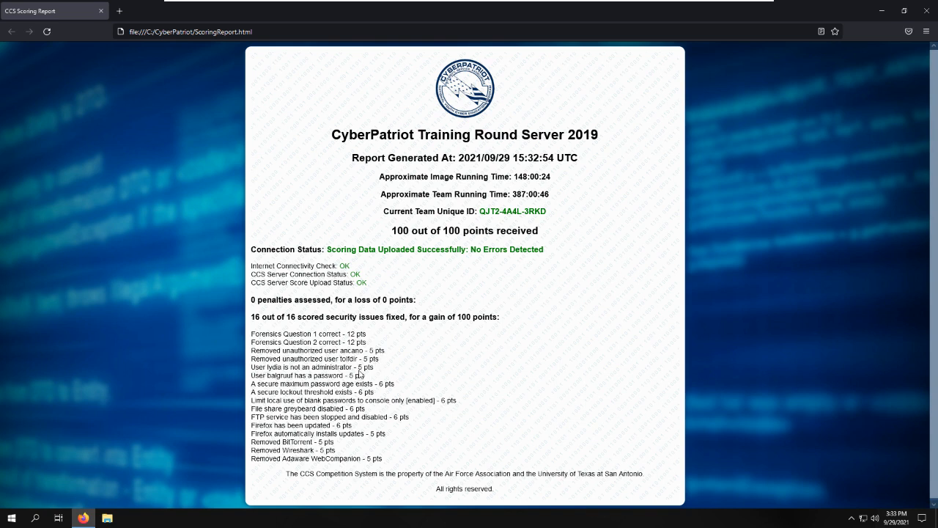
mouse_move(285, 390)
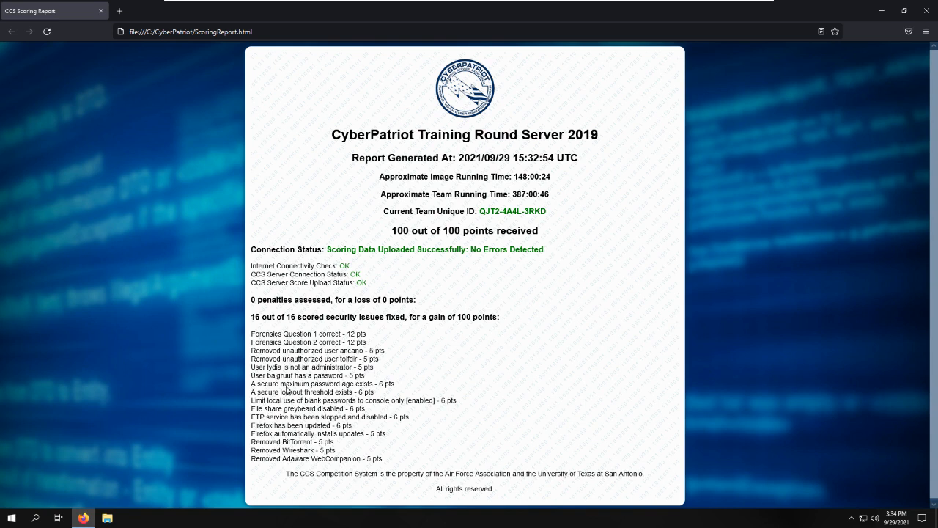
mouse_move(391, 393)
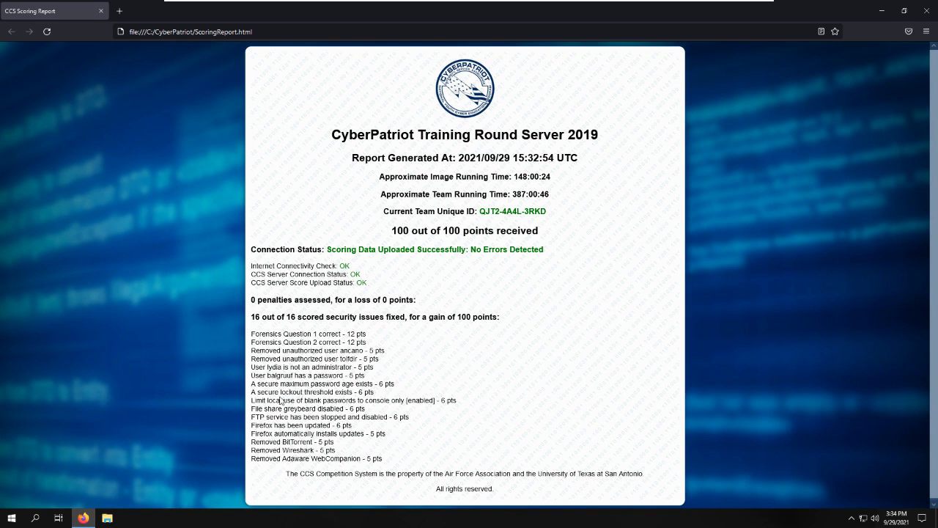
mouse_move(345, 411)
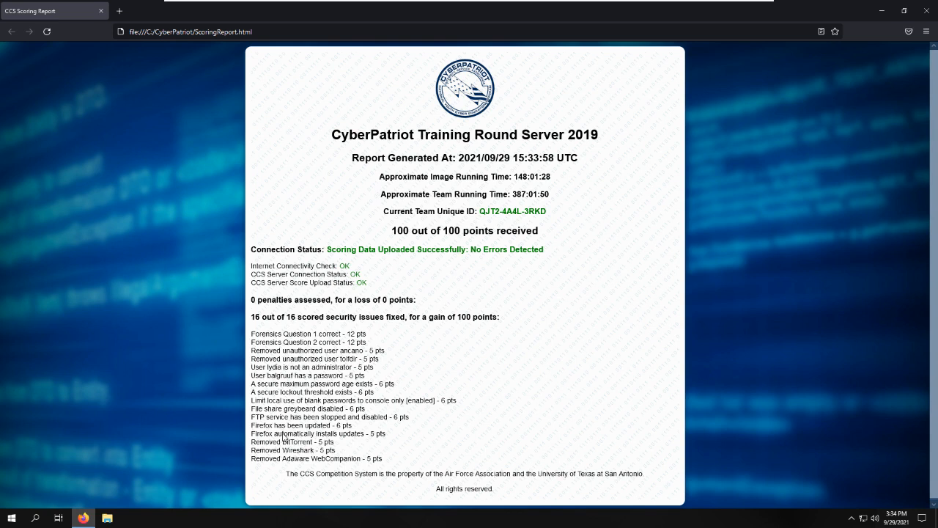
mouse_move(318, 448)
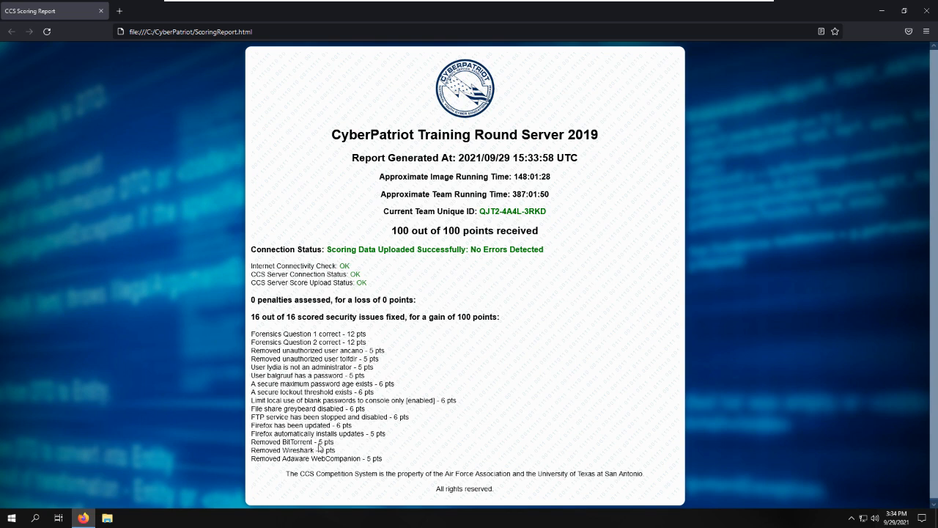
mouse_move(345, 457)
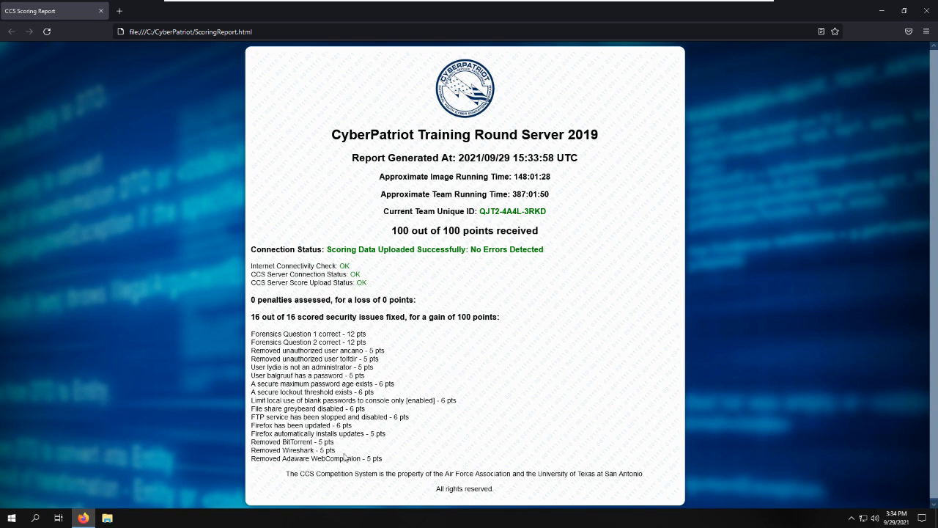
mouse_move(320, 455)
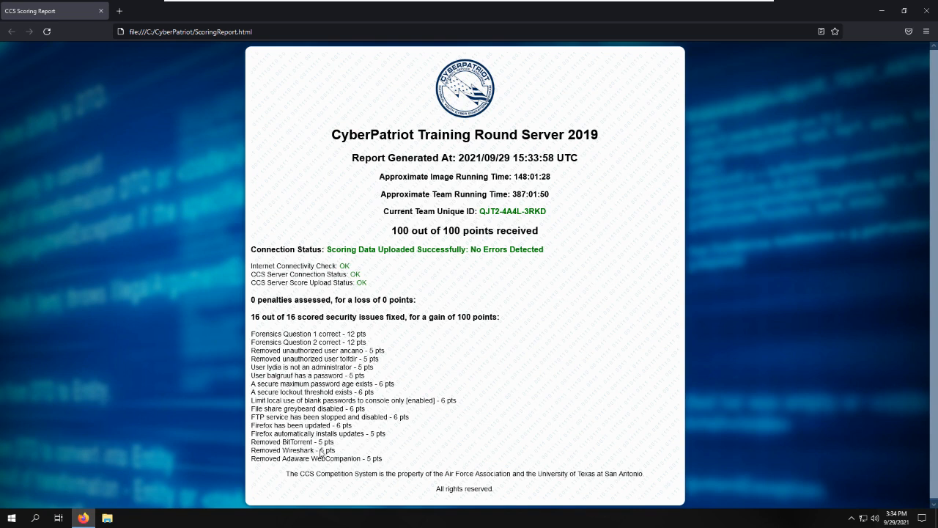